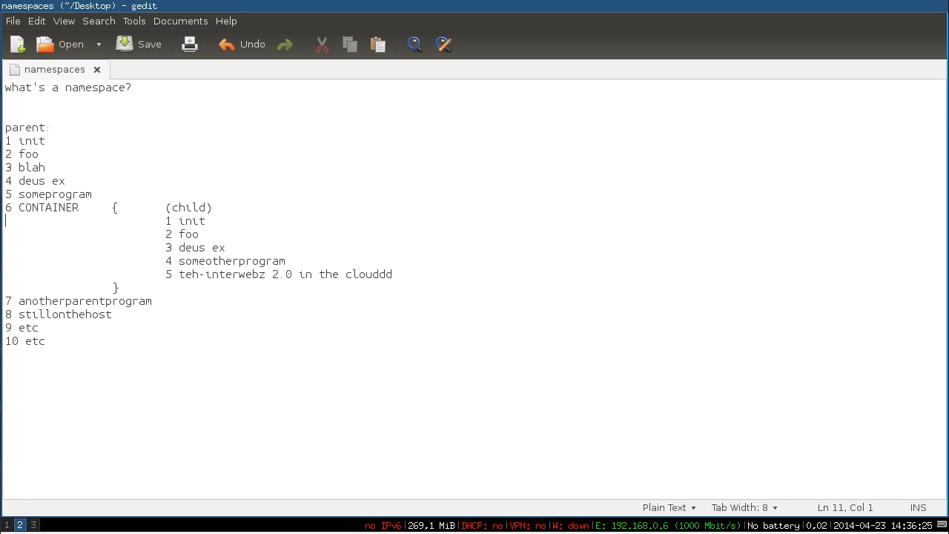
pyautogui.moveTo(33, 147)
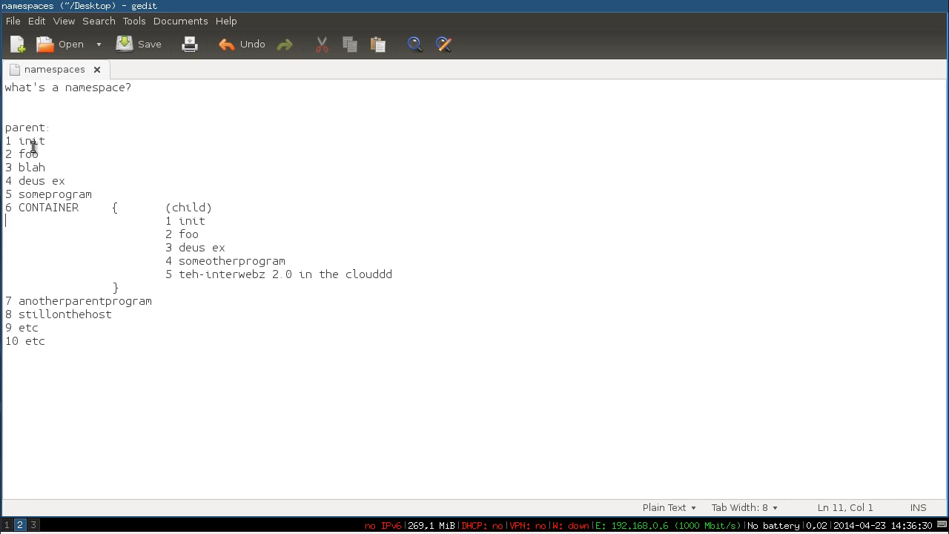
# - Highlight the words parent, child and CONTAINER in the diagram
pyautogui.doubleClick(26, 127)
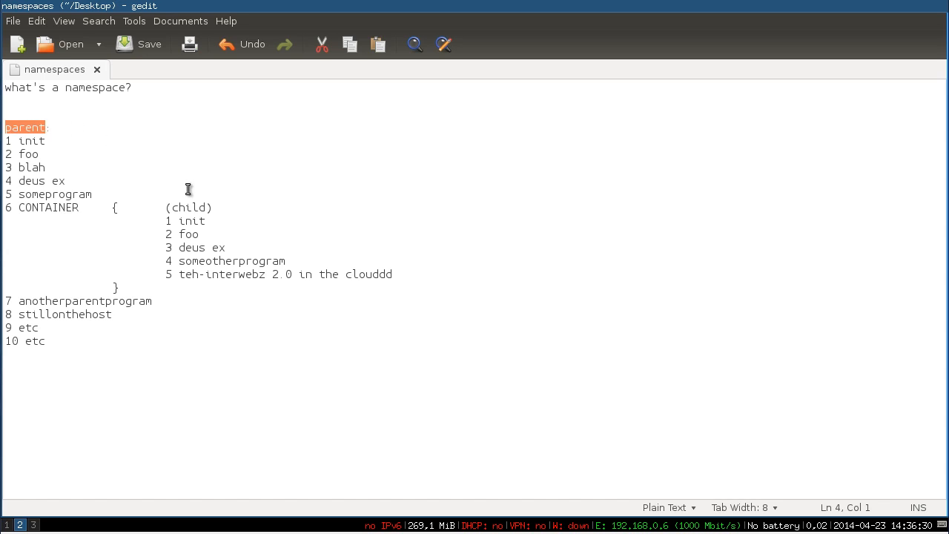
pyautogui.doubleClick(188, 207)
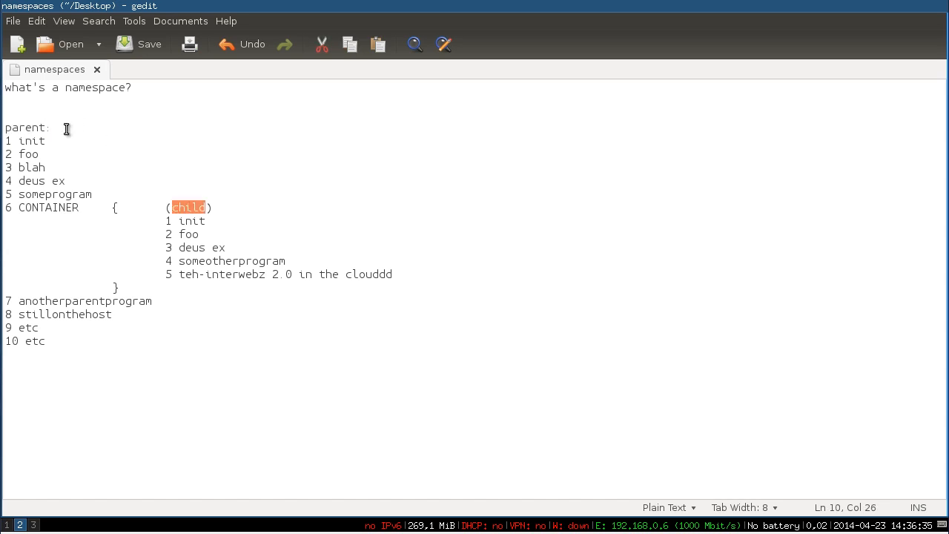
pyautogui.click(31, 140)
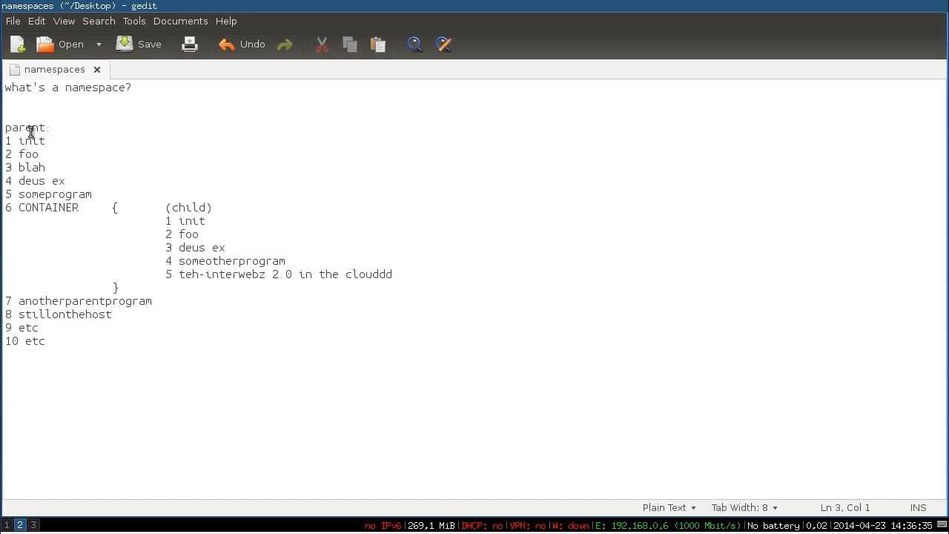
pyautogui.doubleClick(26, 127)
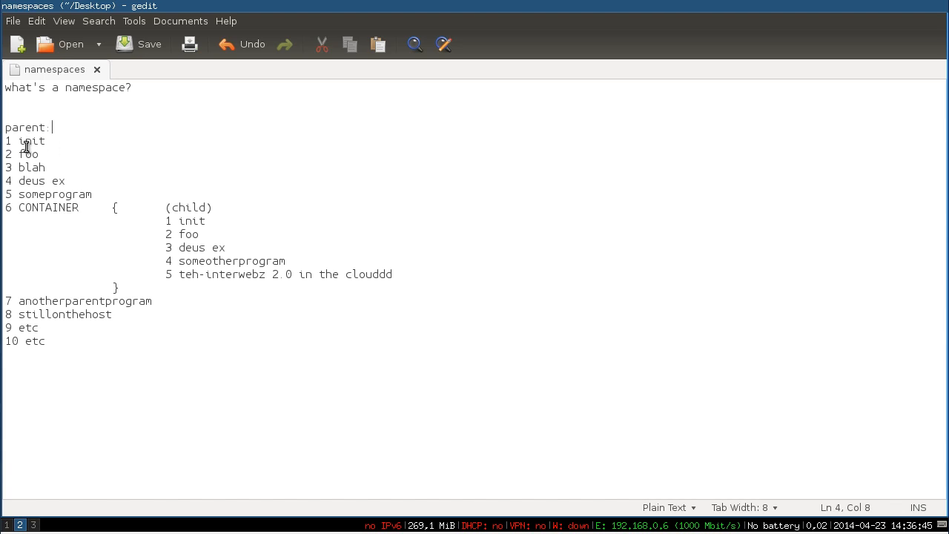
pyautogui.doubleClick(30, 180)
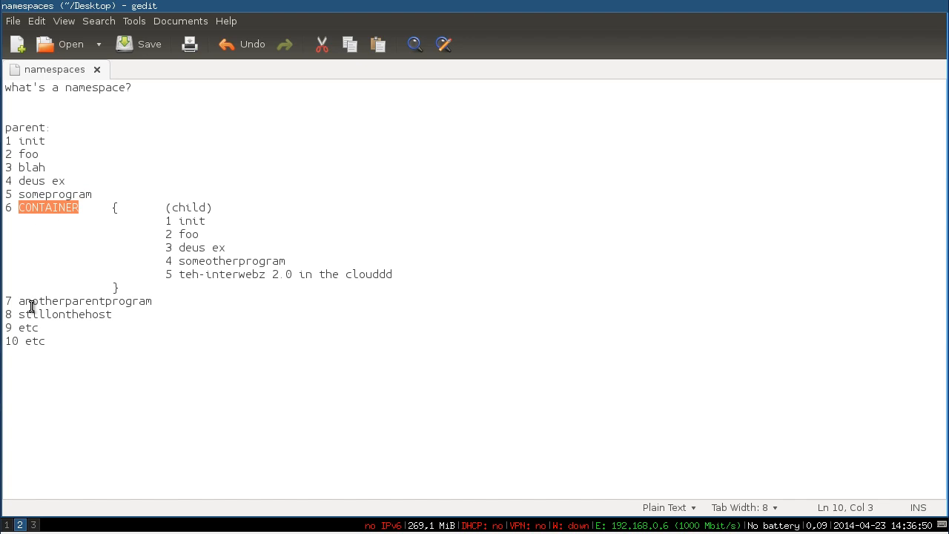
pyautogui.click(41, 207)
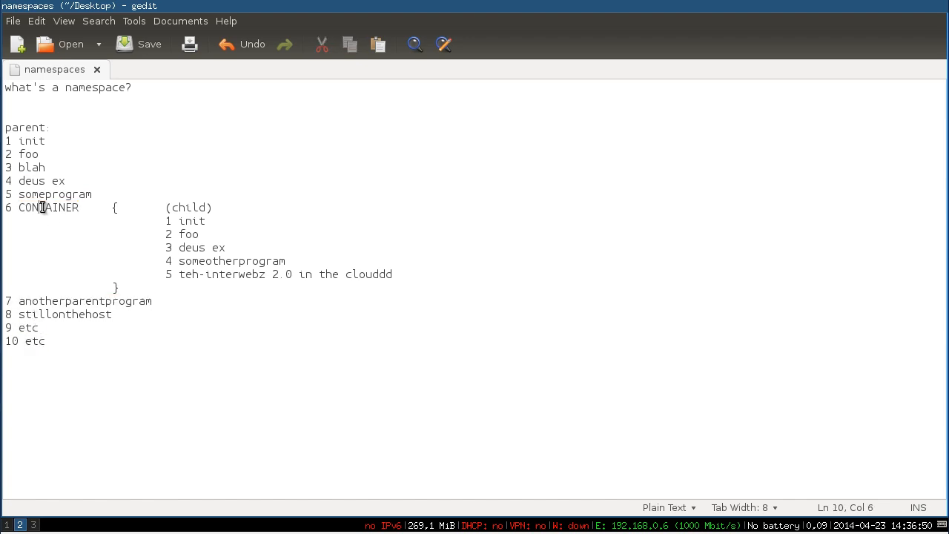
pyautogui.doubleClick(49, 207)
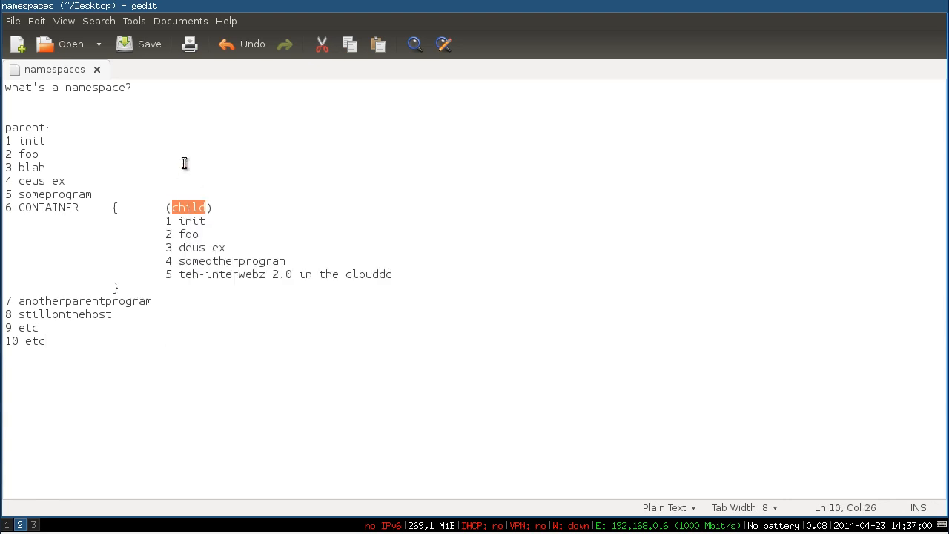
# - Highlight the child's process list, the parent's init process and the child's deus ex entry
pyautogui.doubleClick(191, 220)
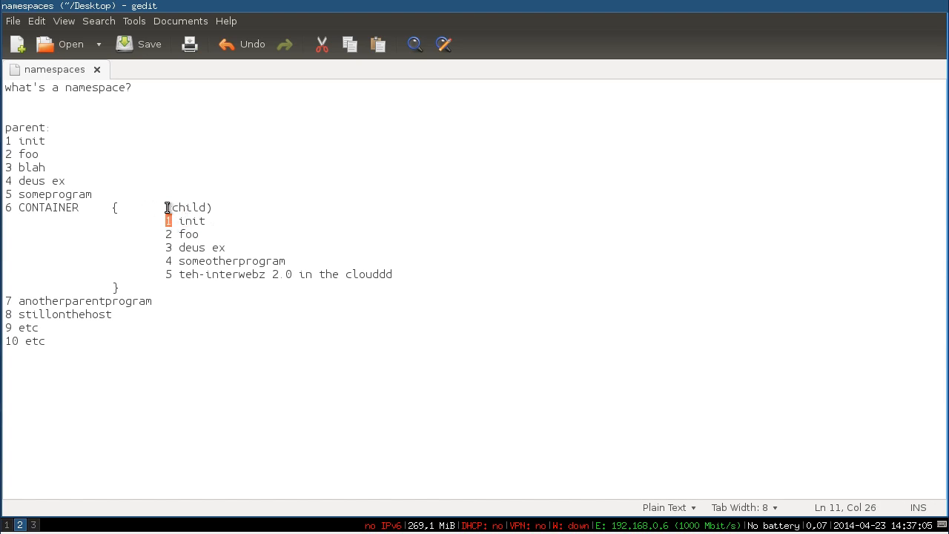
pyautogui.doubleClick(191, 220)
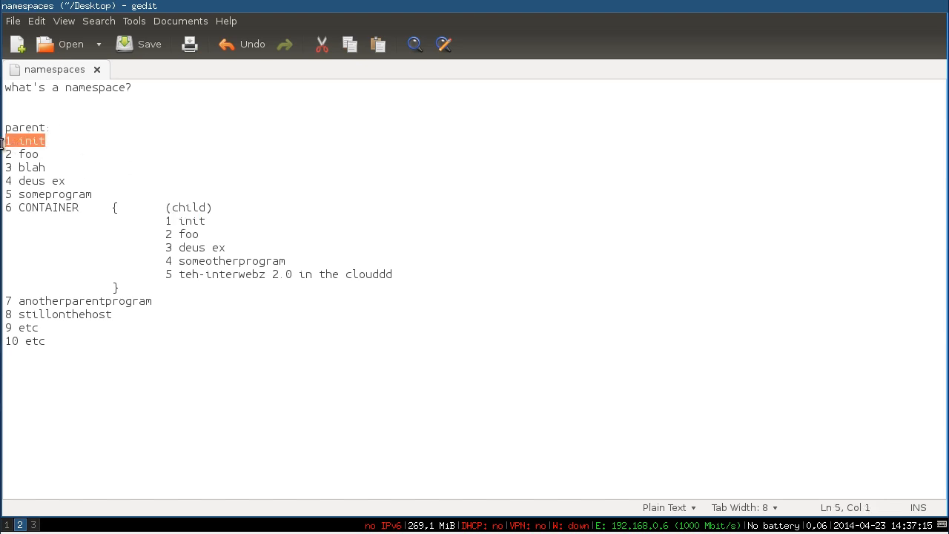
pyautogui.click(48, 154)
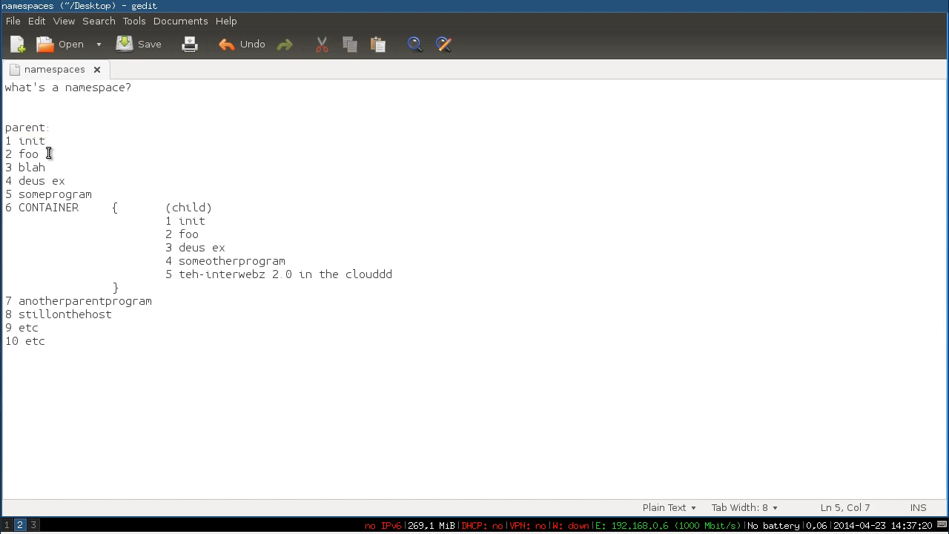
pyautogui.click(234, 247)
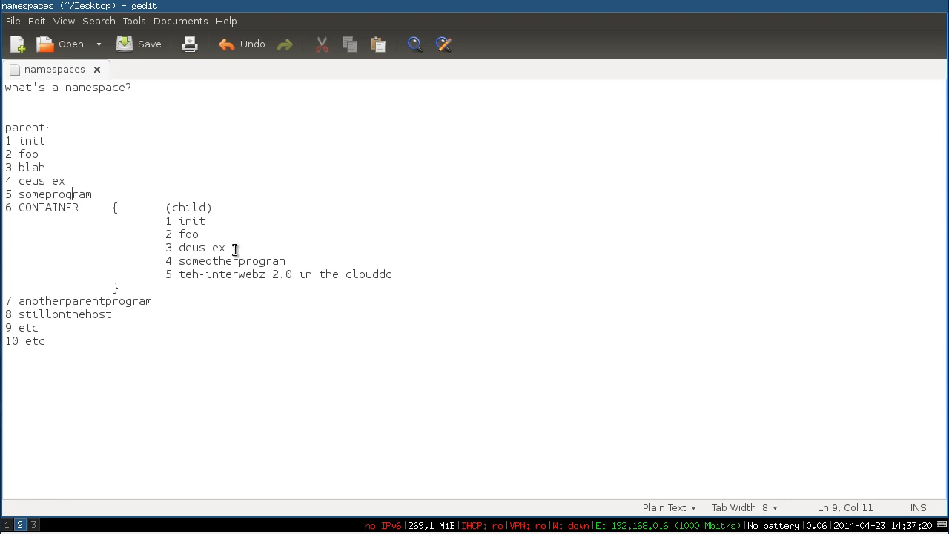
pyautogui.click(67, 180)
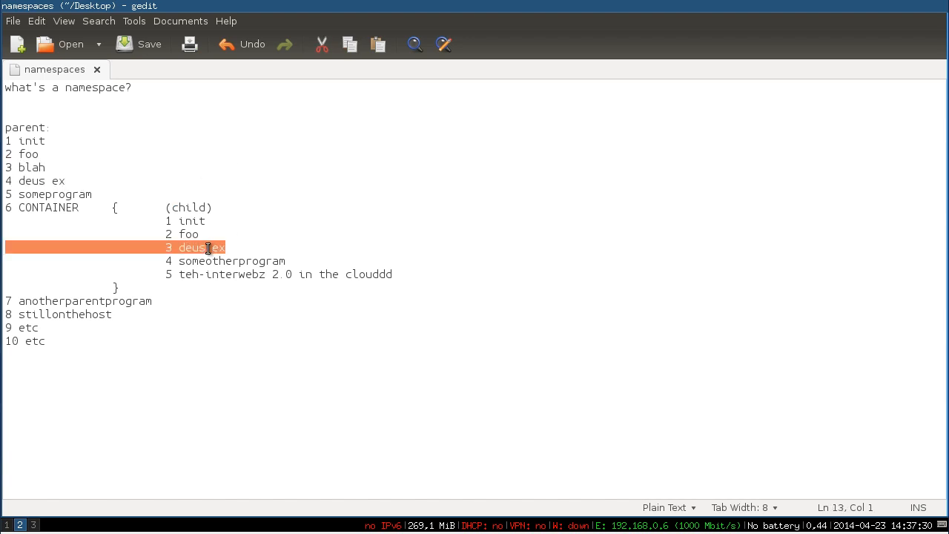
pyautogui.moveTo(324, 260)
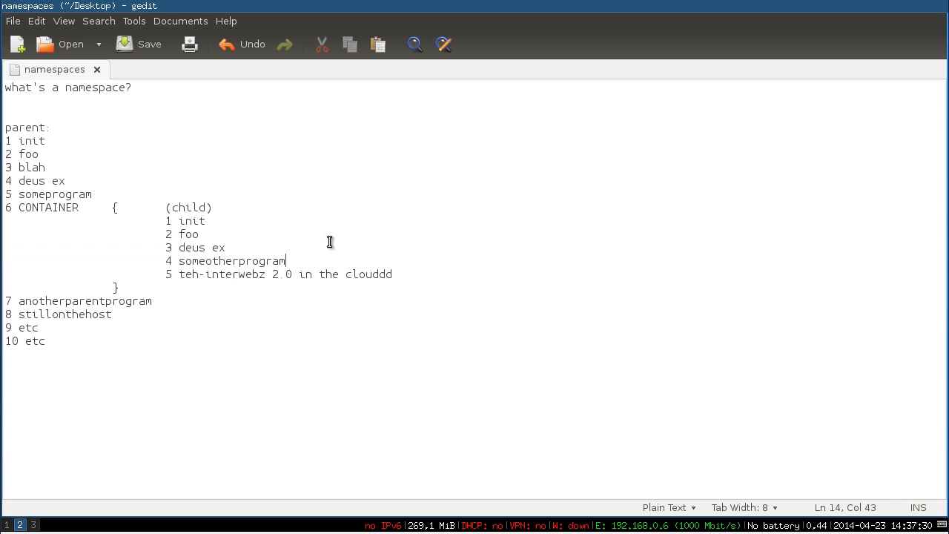
pyautogui.moveTo(197, 399)
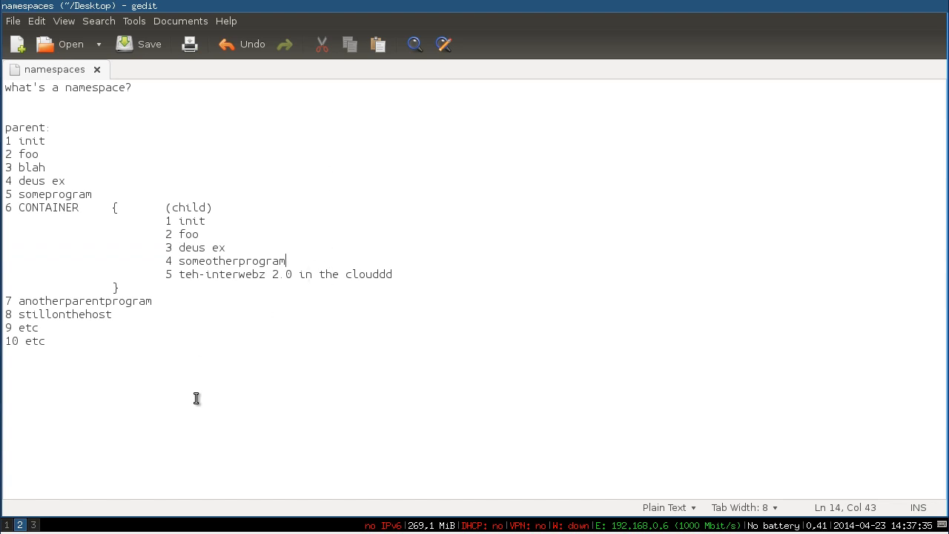
pyautogui.moveTo(188, 305)
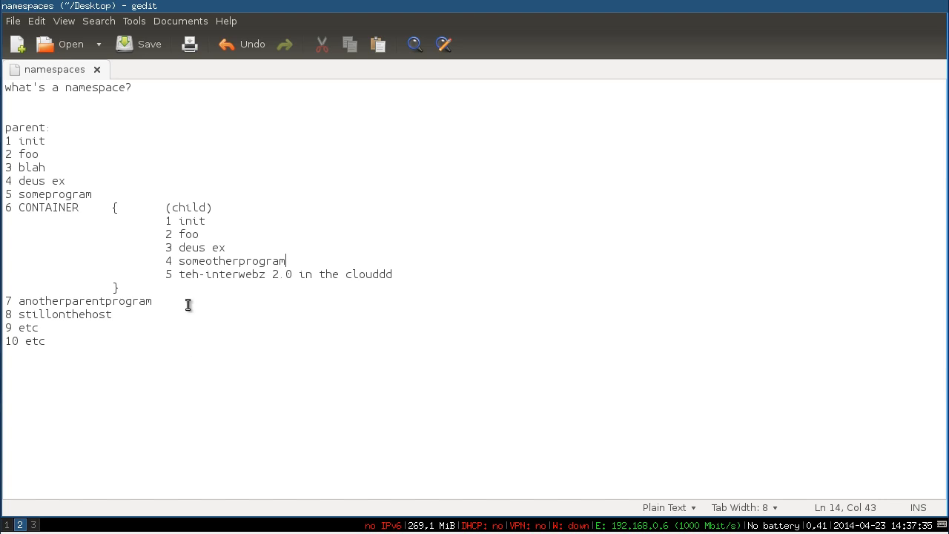
pyautogui.moveTo(171, 435)
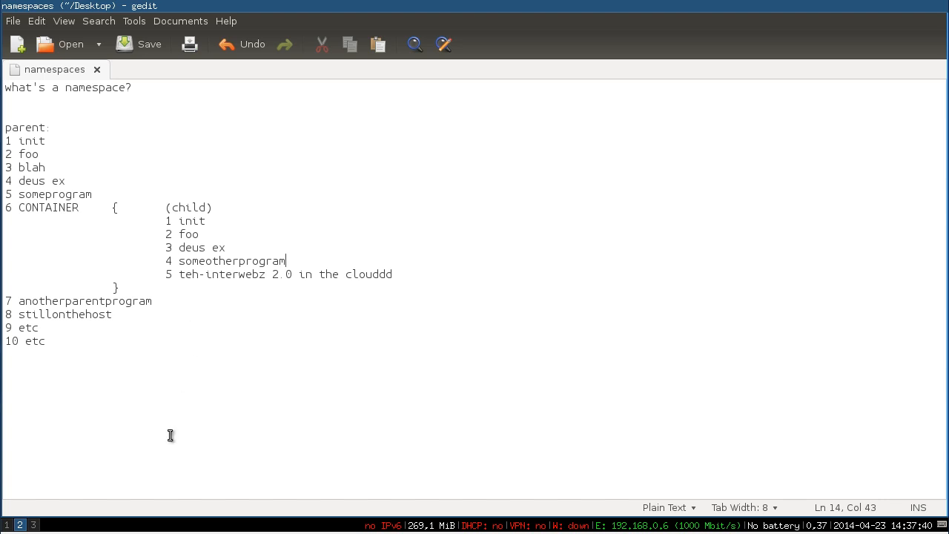
pyautogui.moveTo(31, 404)
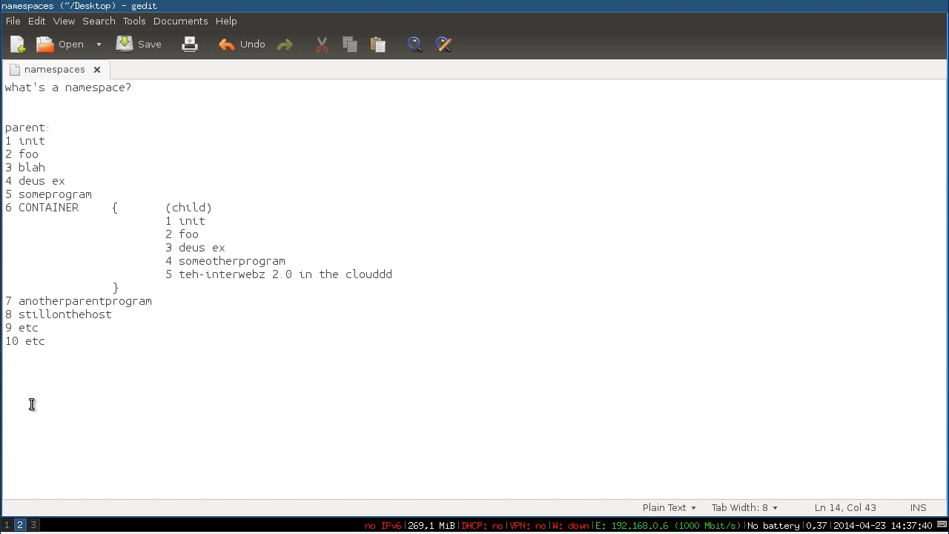
# - Run 'sudo apt-get update && sudo apt-get install lxc' and enter the administrator password
pyautogui.click(286, 260)
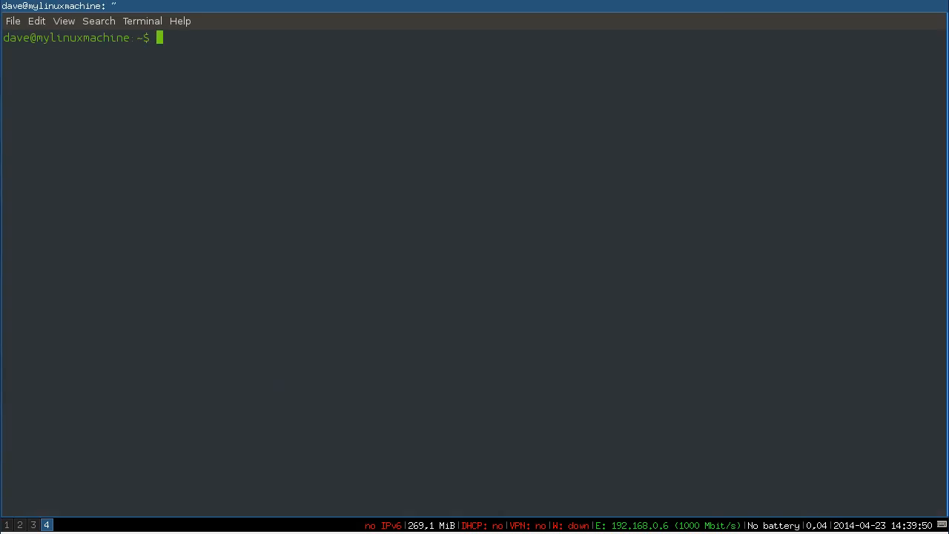
pyautogui.write('sudo apt-get update && sudo apt-get insta')
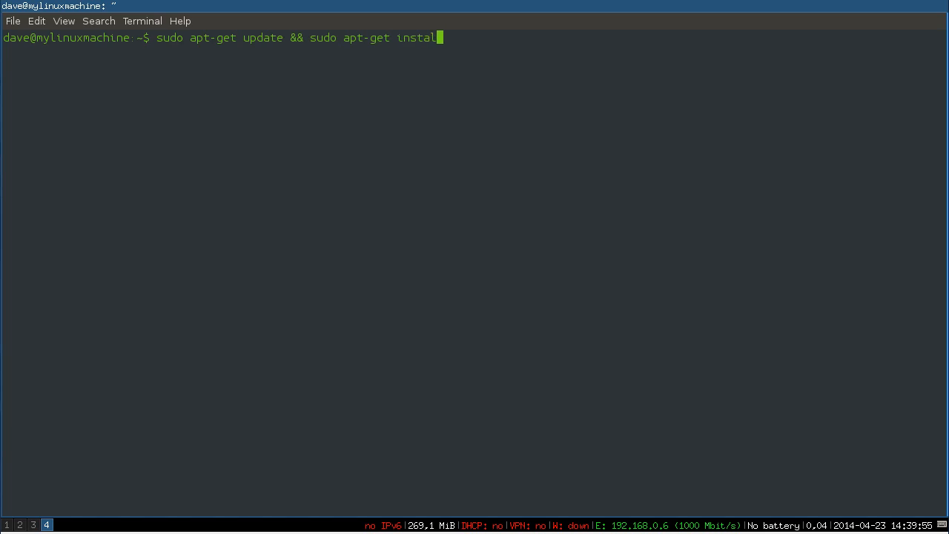
pyautogui.write('lxc')
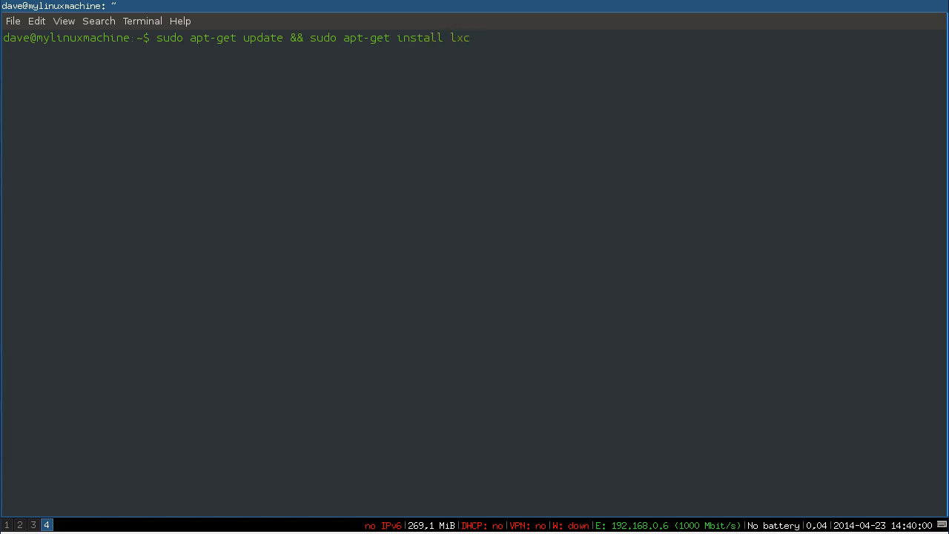
pyautogui.press('Return')
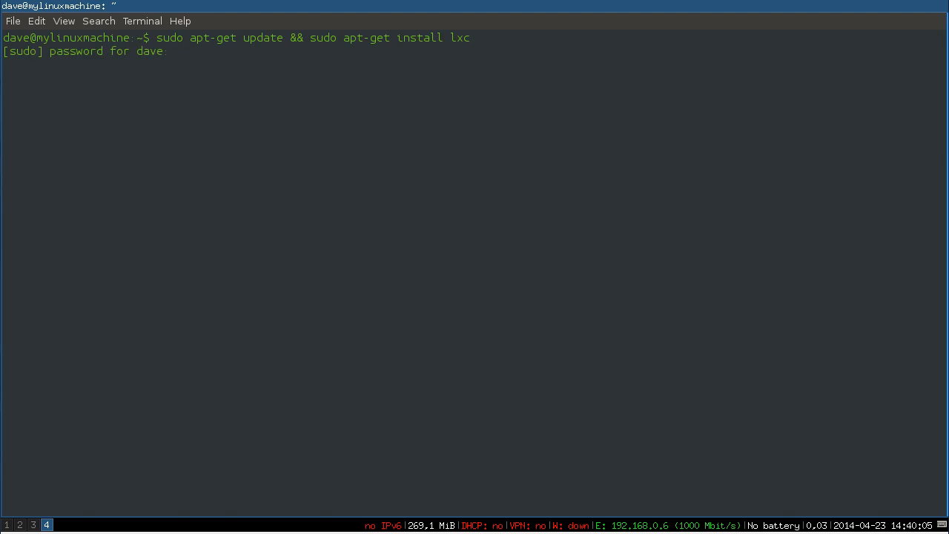
pyautogui.press('Return')
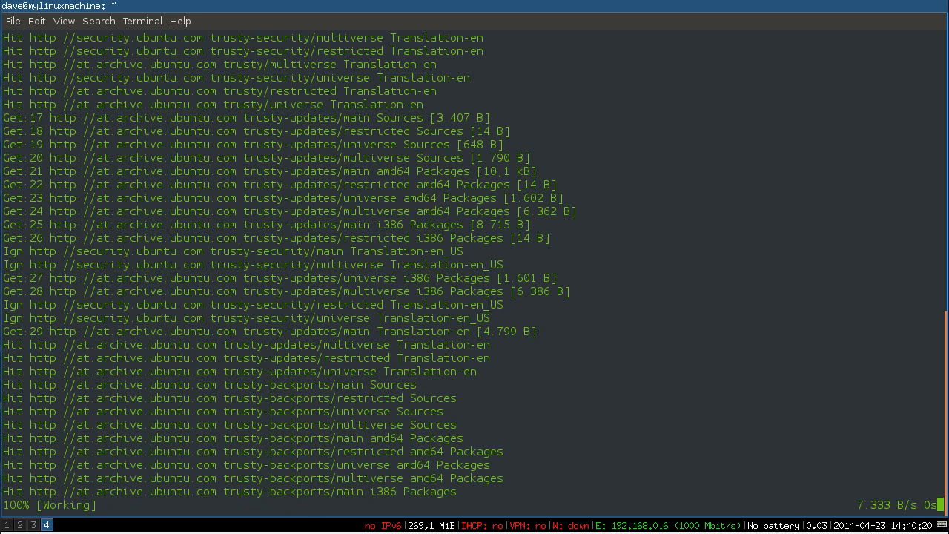
# - Answer y, pointing out bridge-utils and cloud-image-utils, and confirm installing the 22 packages
pyautogui.write('you want to continue? [Y/n] y')
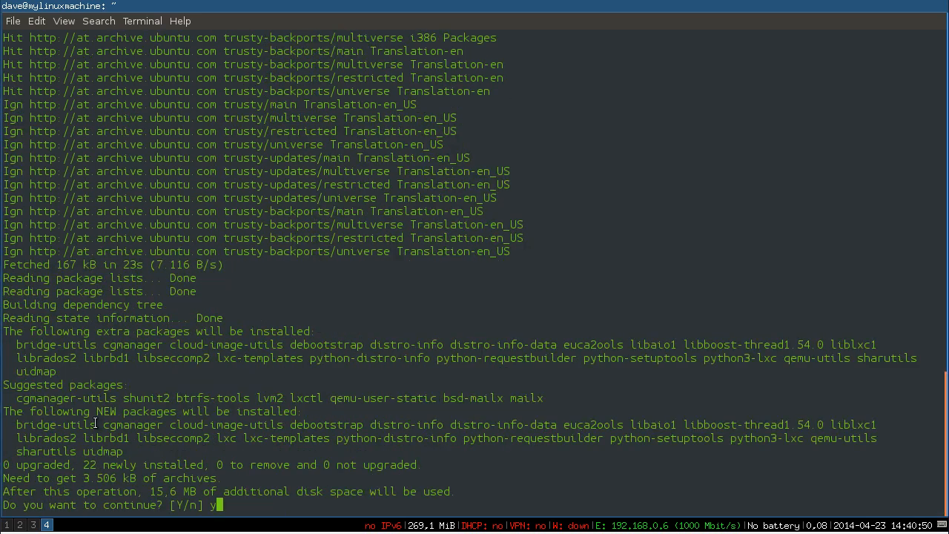
pyautogui.doubleClick(132, 424)
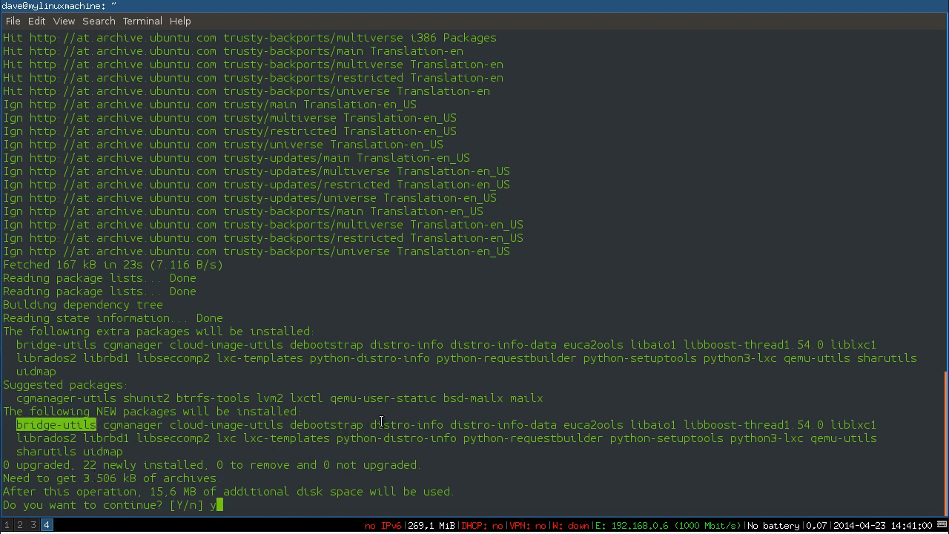
pyautogui.moveTo(334, 443)
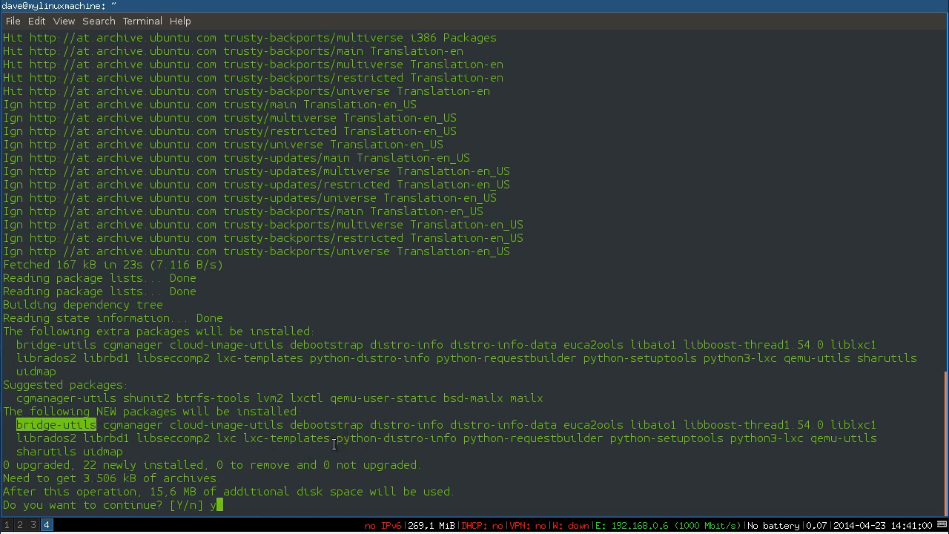
pyautogui.moveTo(578, 405)
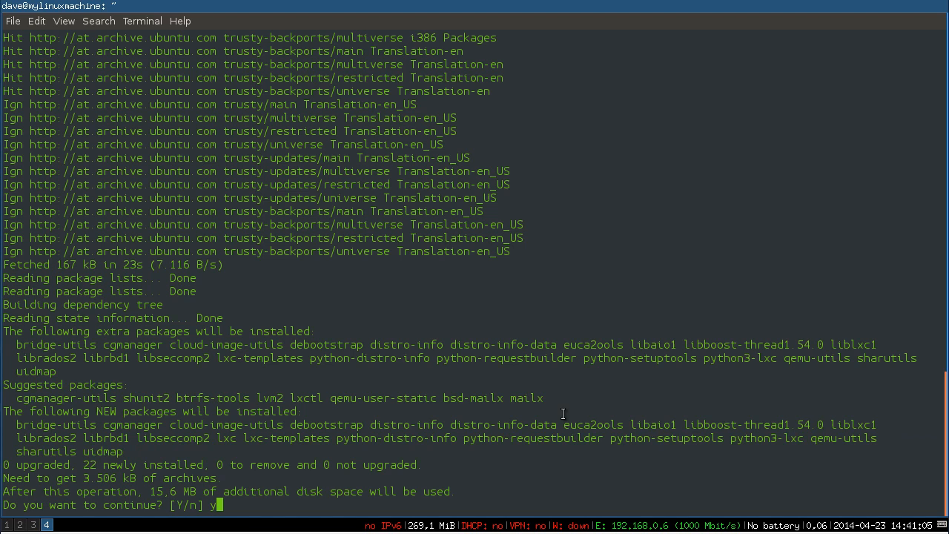
pyautogui.doubleClick(593, 425)
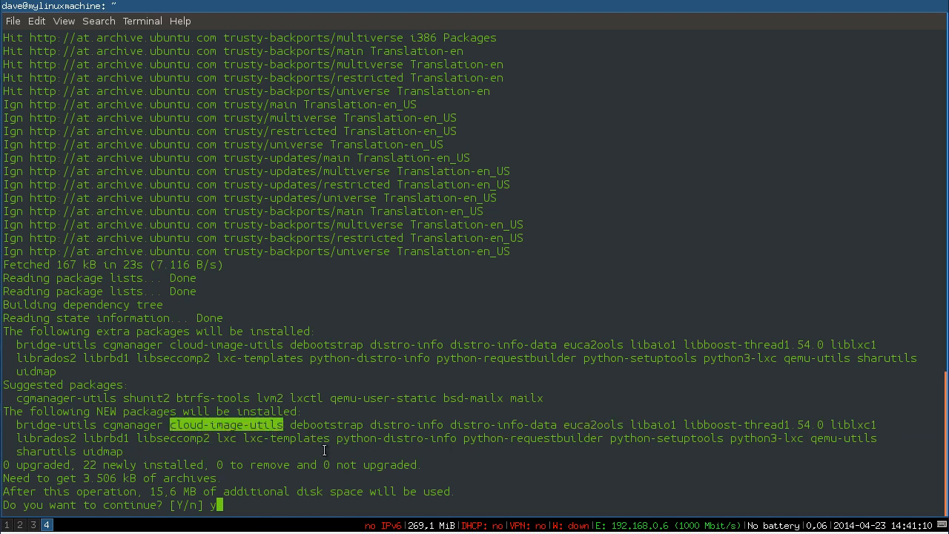
pyautogui.moveTo(596, 498)
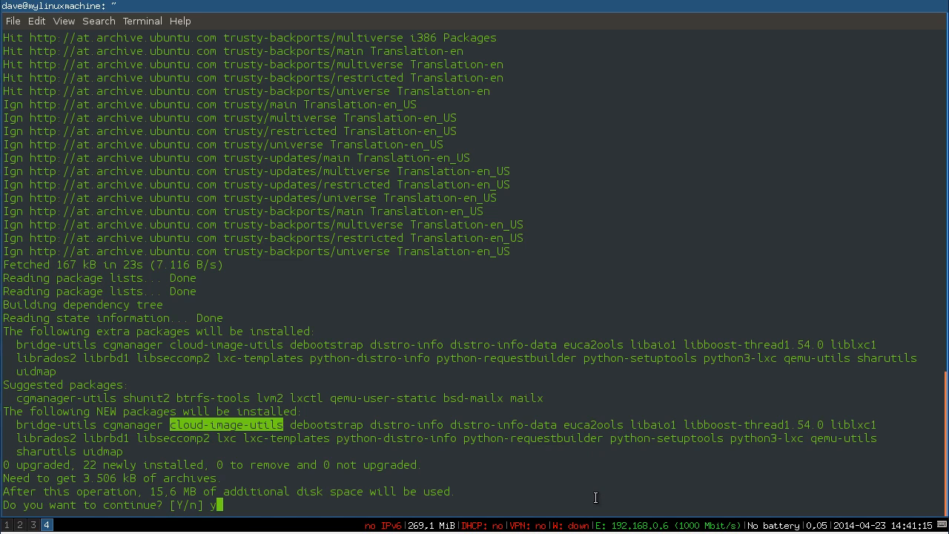
pyautogui.moveTo(612, 474)
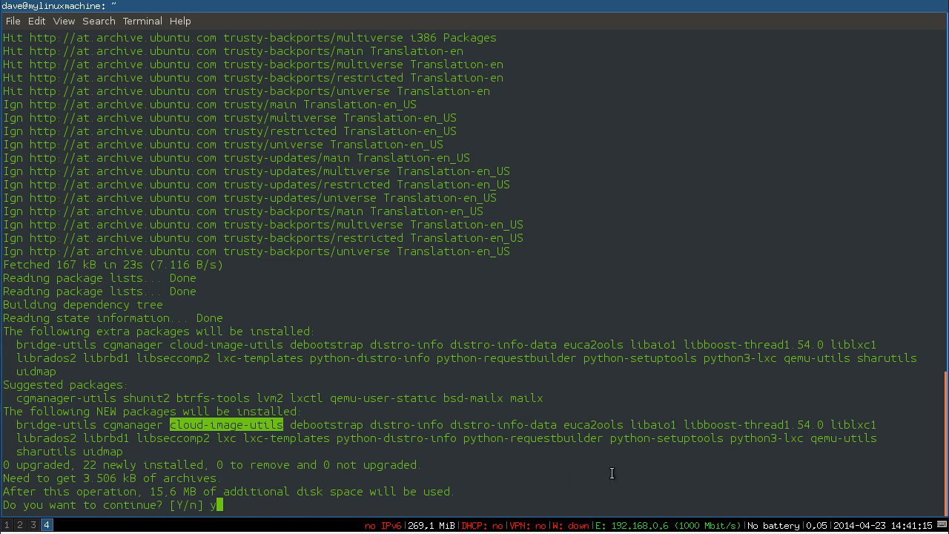
pyautogui.moveTo(477, 479)
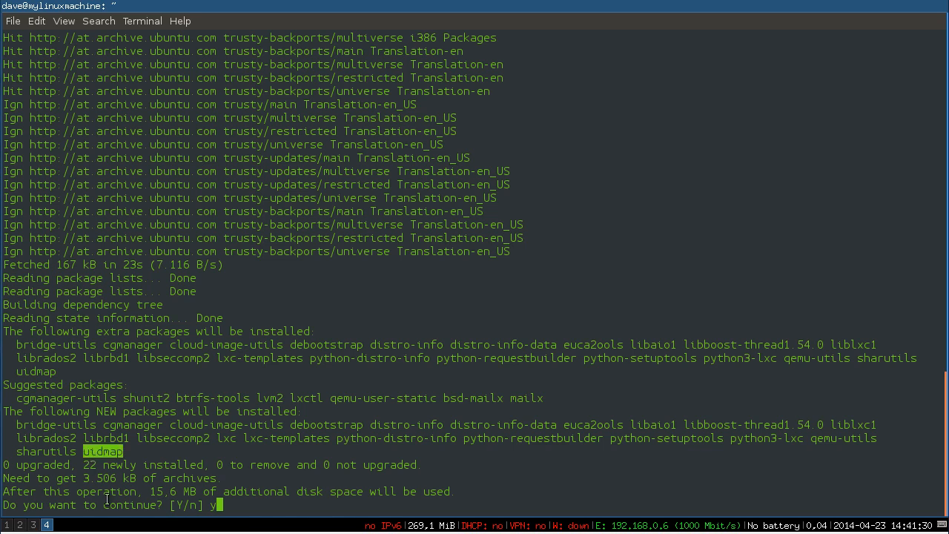
pyautogui.moveTo(493, 292)
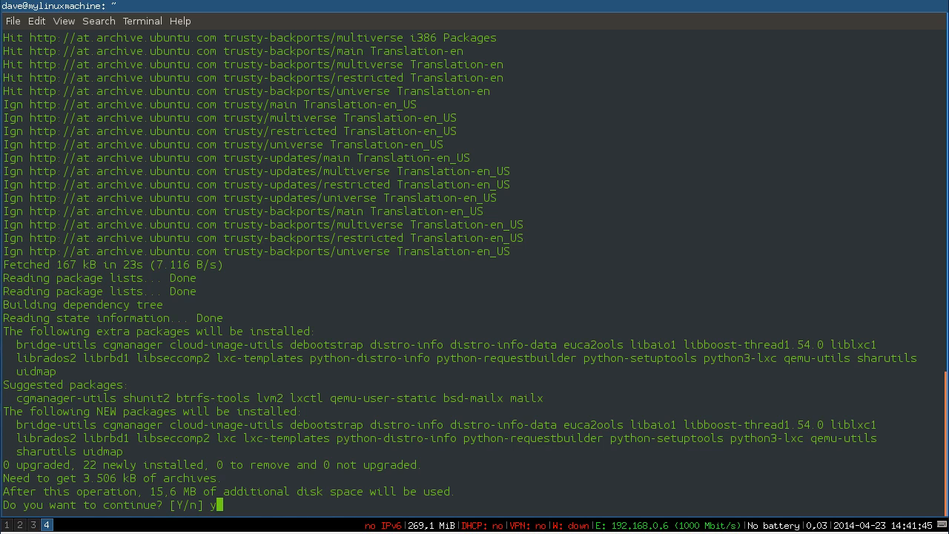
pyautogui.press('Return')
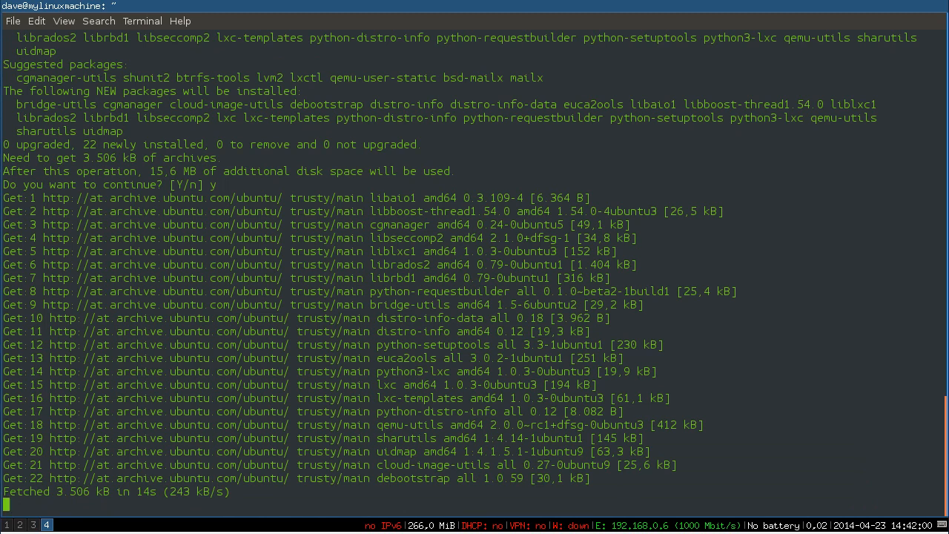
# - Scroll down through the apt download and unpacking output
pyautogui.scroll(-3)
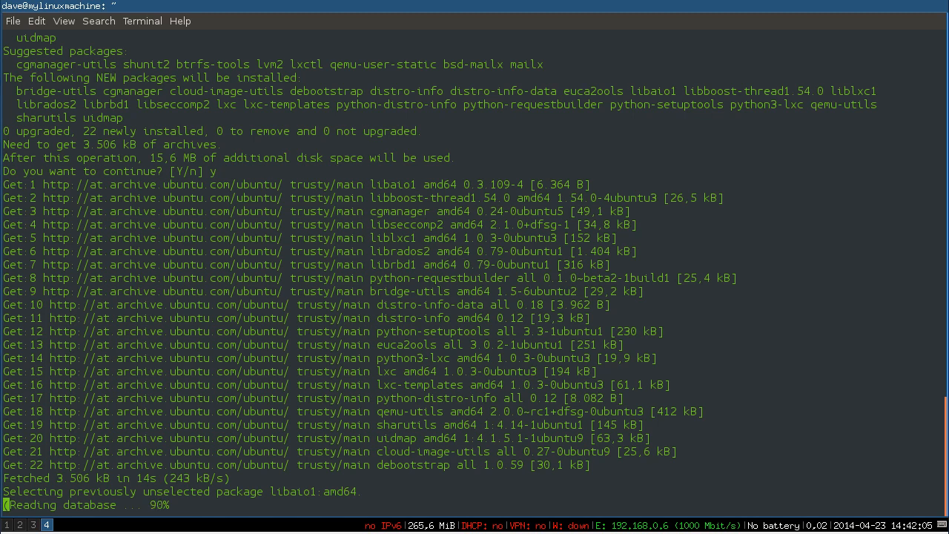
pyautogui.scroll(-3)
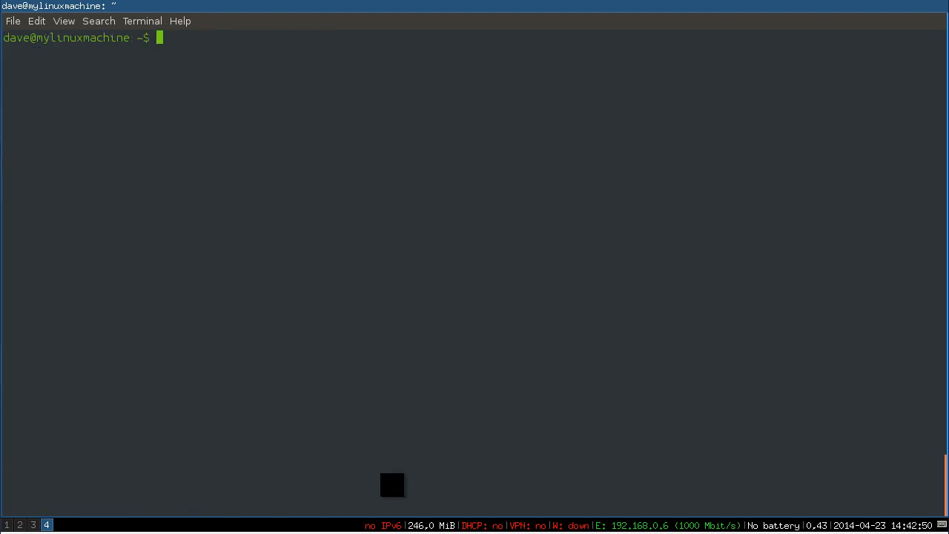
# - Run 'sudo lxc-create -t ubuntu -n myfirstcontainer' to build the container
pyautogui.write('sudo')
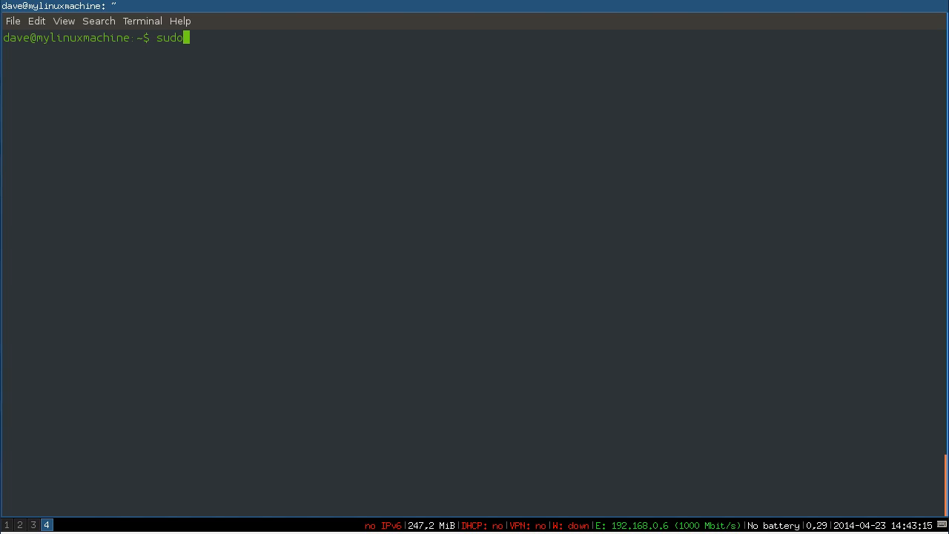
pyautogui.press('BackSpace')
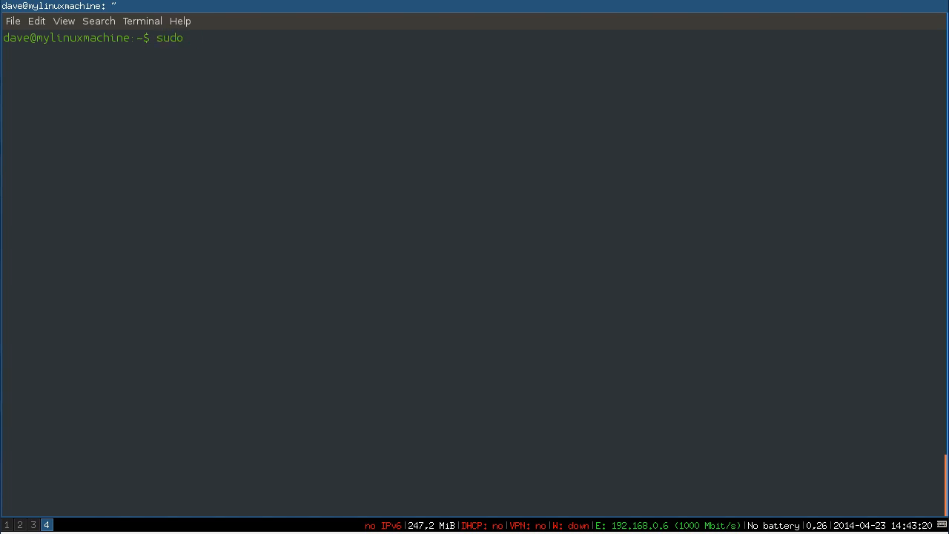
pyautogui.write('lxc')
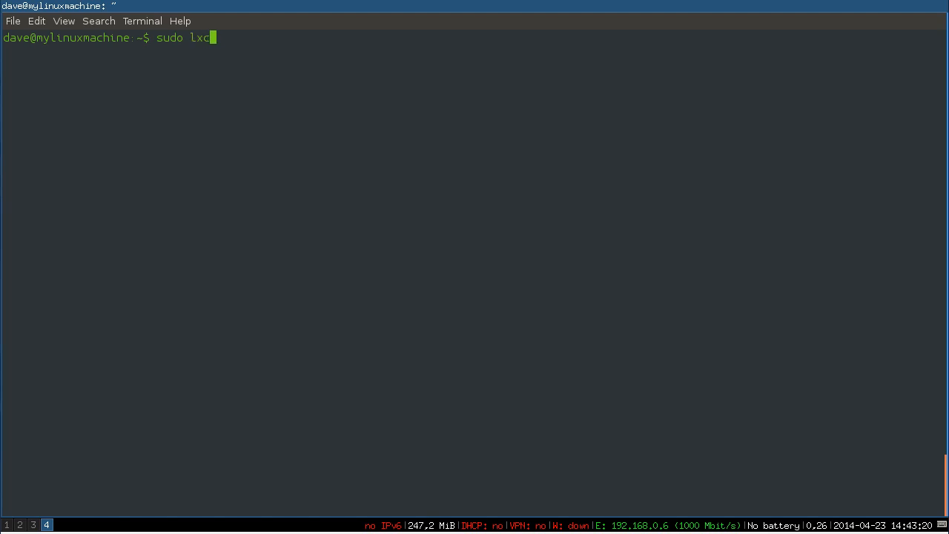
pyautogui.write('-create')
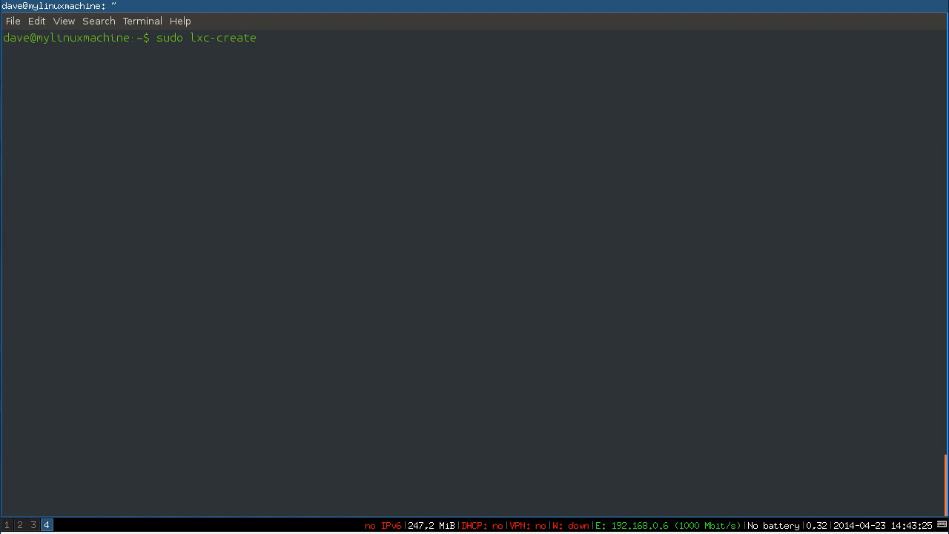
pyautogui.write('-t')
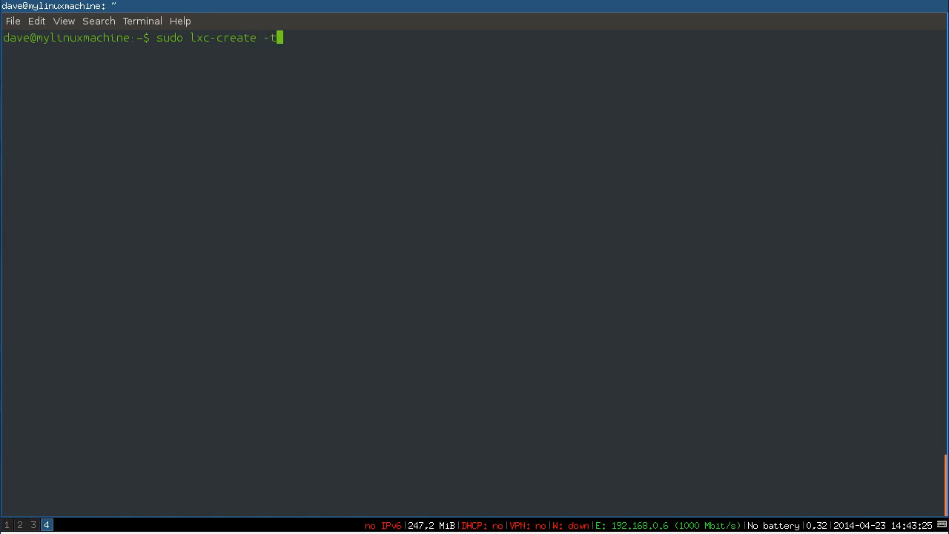
pyautogui.write('ubuntu')
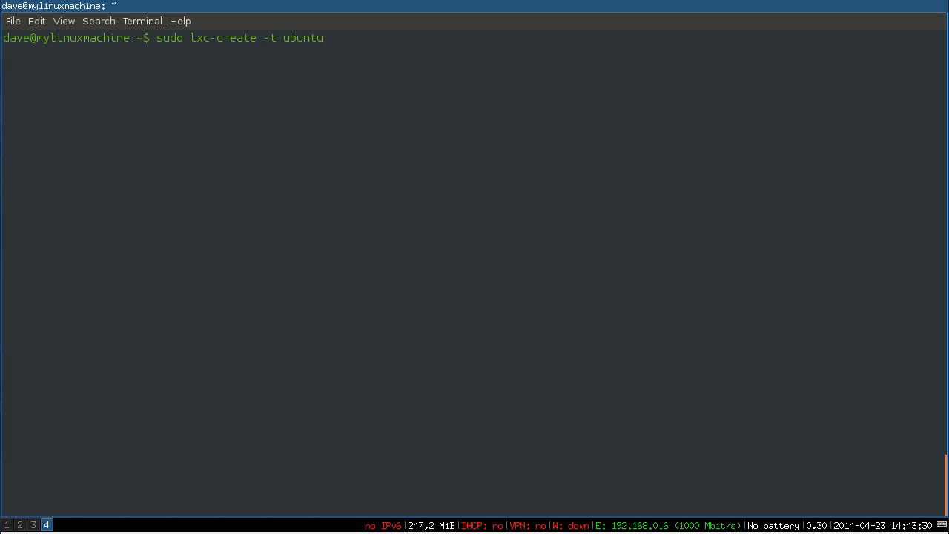
pyautogui.write('-n')
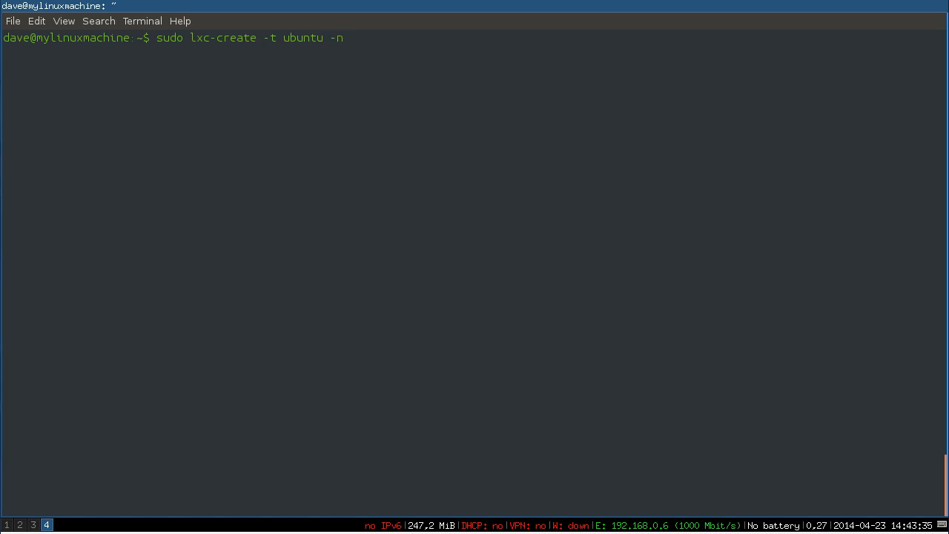
pyautogui.write('myf')
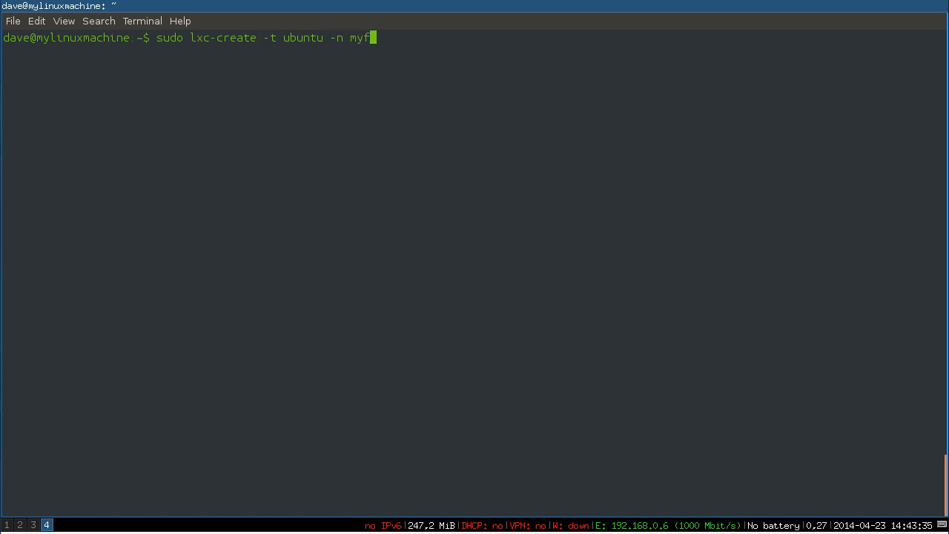
pyautogui.write('irstcontainer')
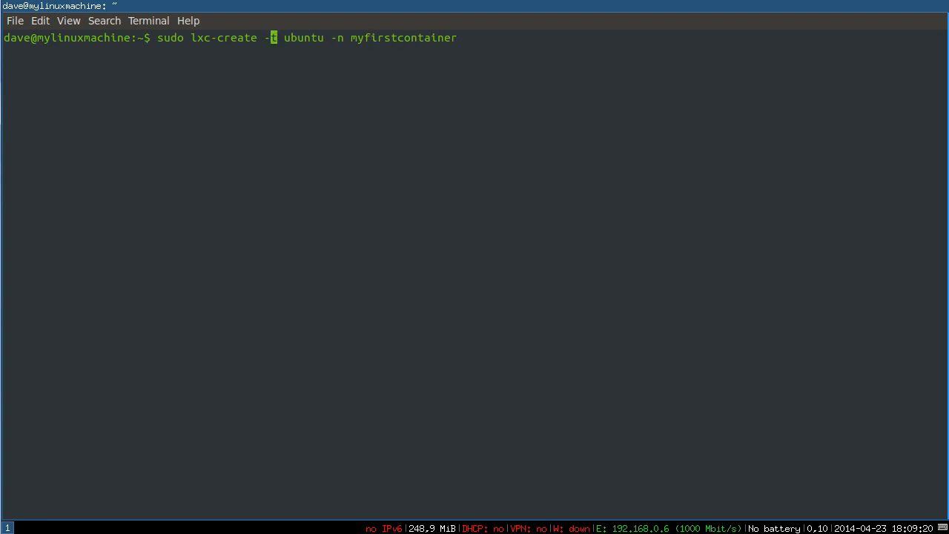
pyautogui.press('Right')
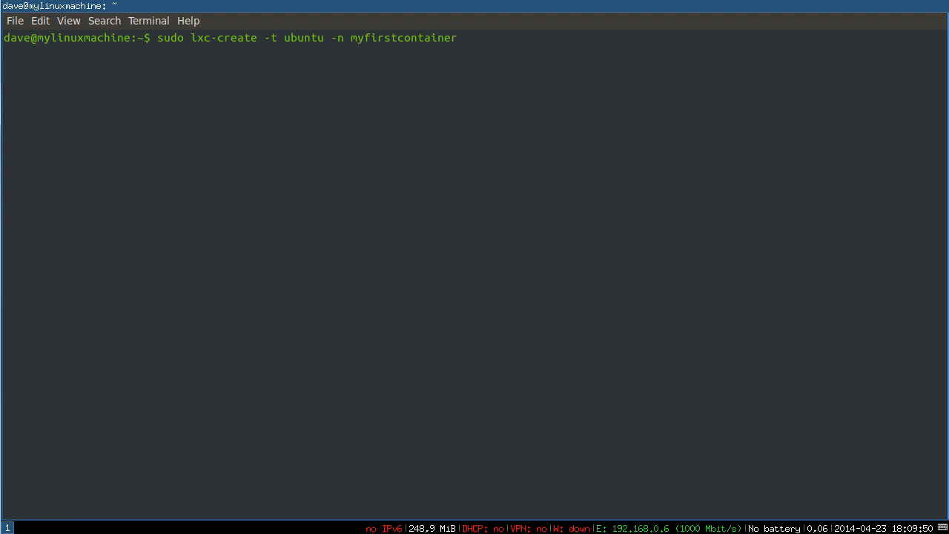
pyautogui.press('Return')
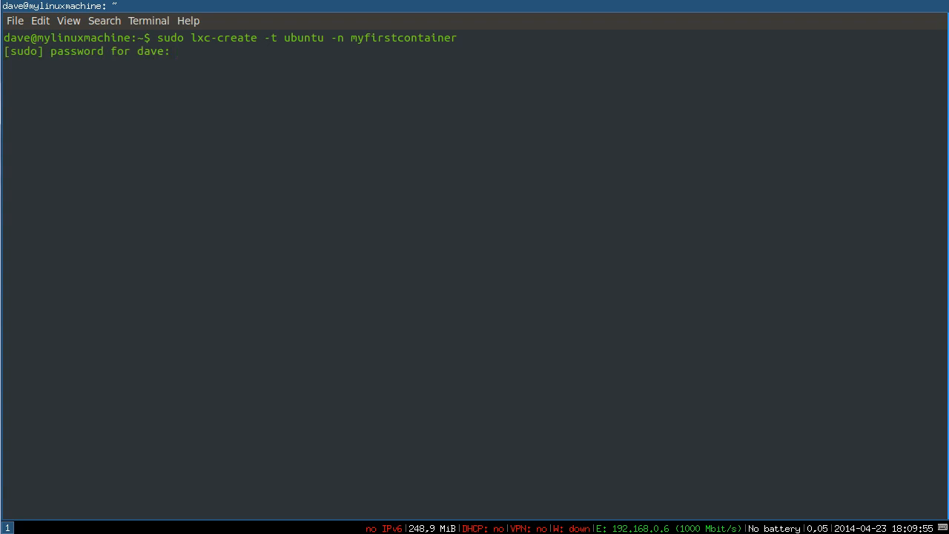
# - Submit the sudo password and scroll through the Ubuntu root filesystem setup output
pyautogui.press('Return')
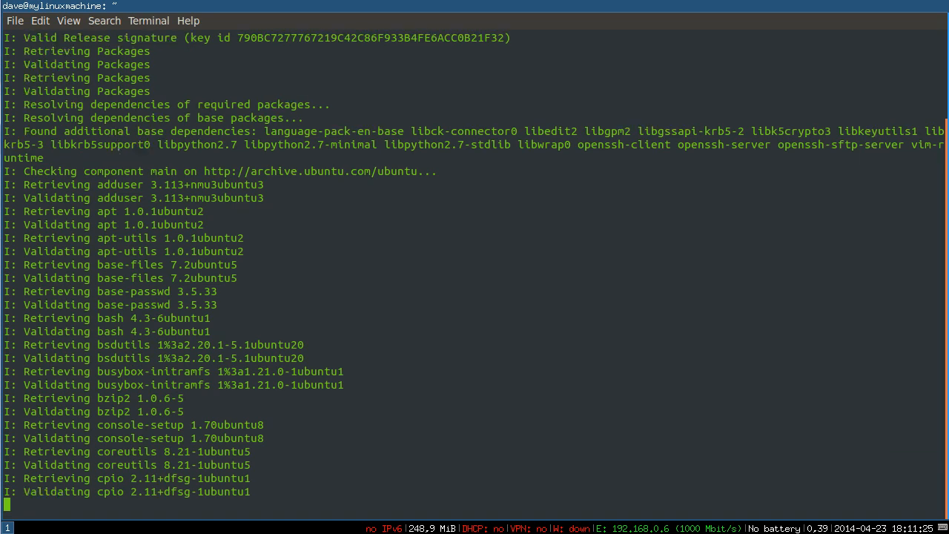
pyautogui.scroll(-3)
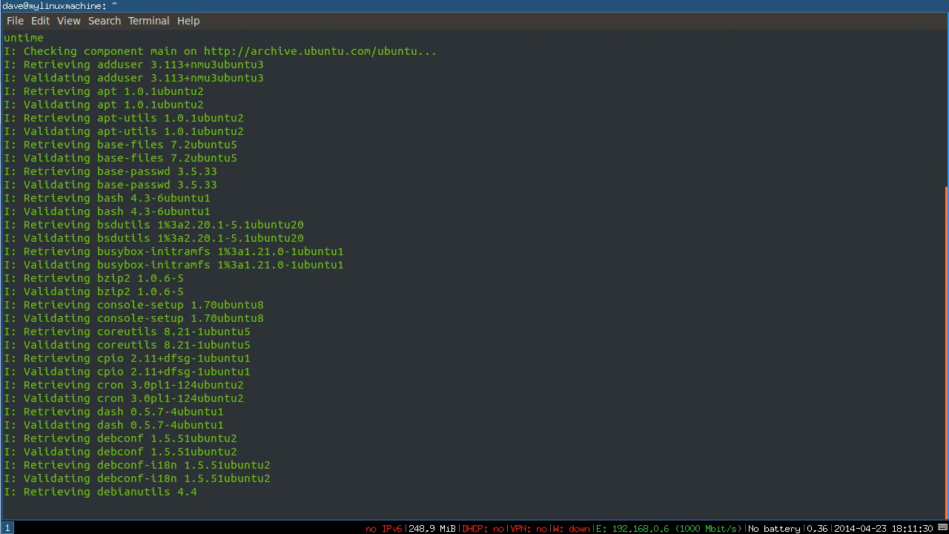
pyautogui.scroll(-3)
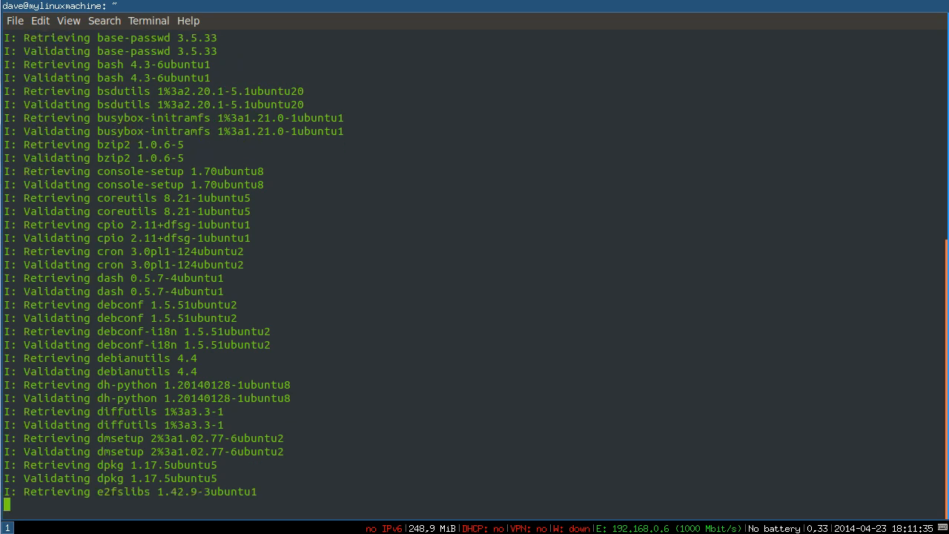
pyautogui.scroll(-3)
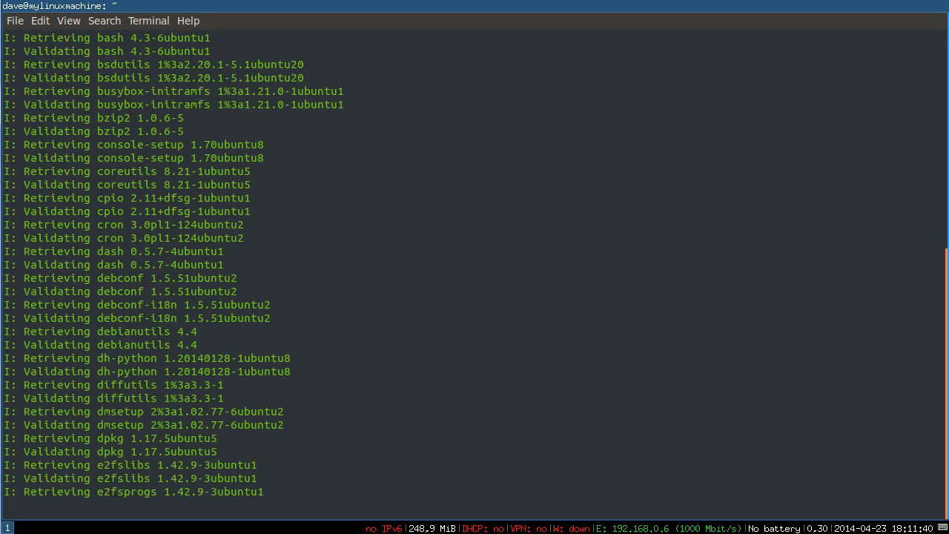
pyautogui.scroll(-3)
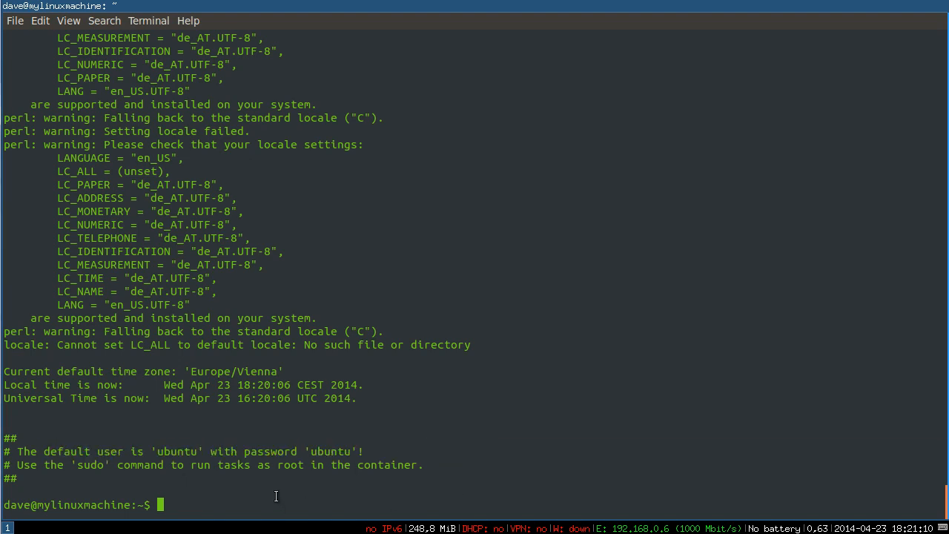
pyautogui.moveTo(237, 506)
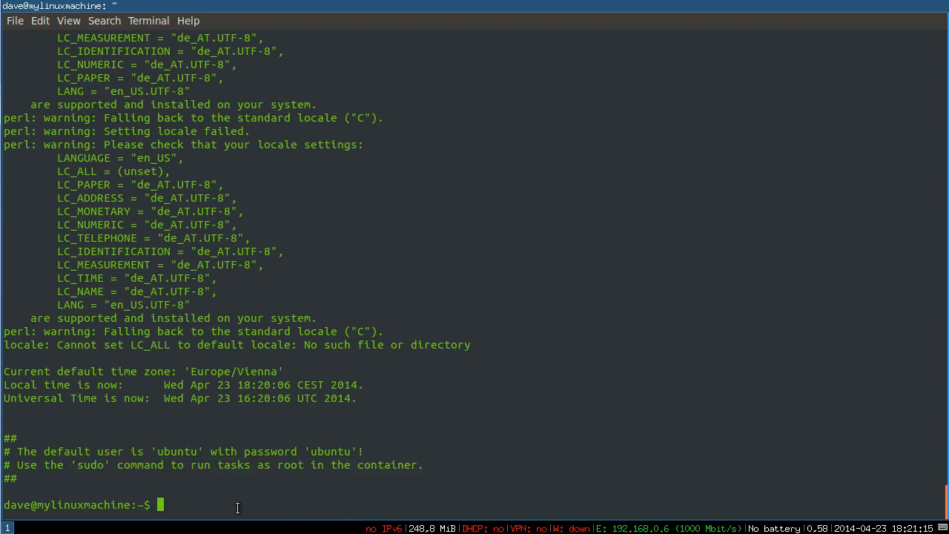
pyautogui.doubleClick(177, 451)
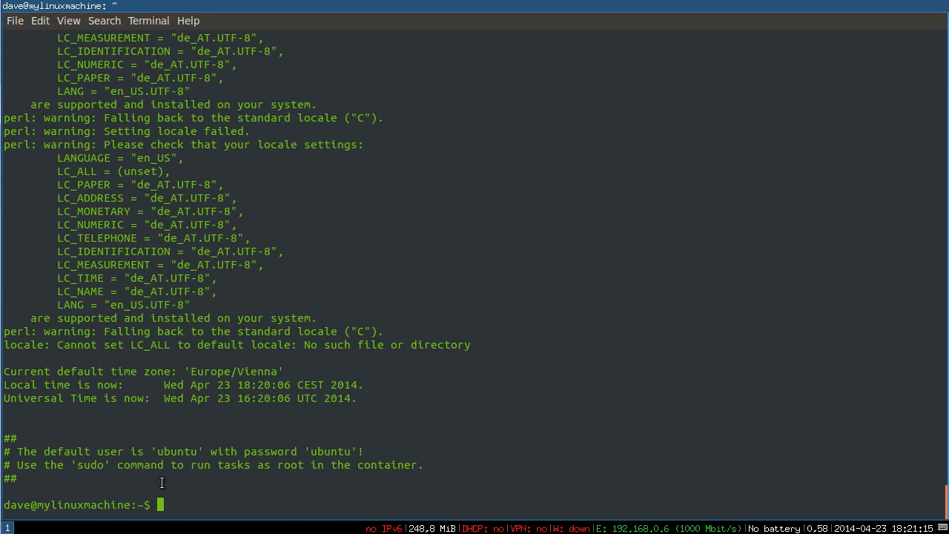
pyautogui.moveTo(187, 496)
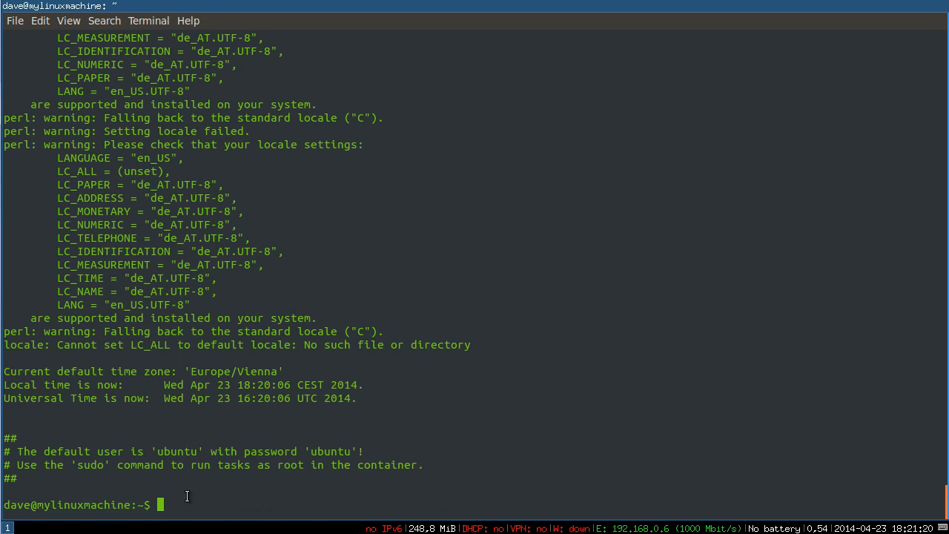
pyautogui.moveTo(467, 476)
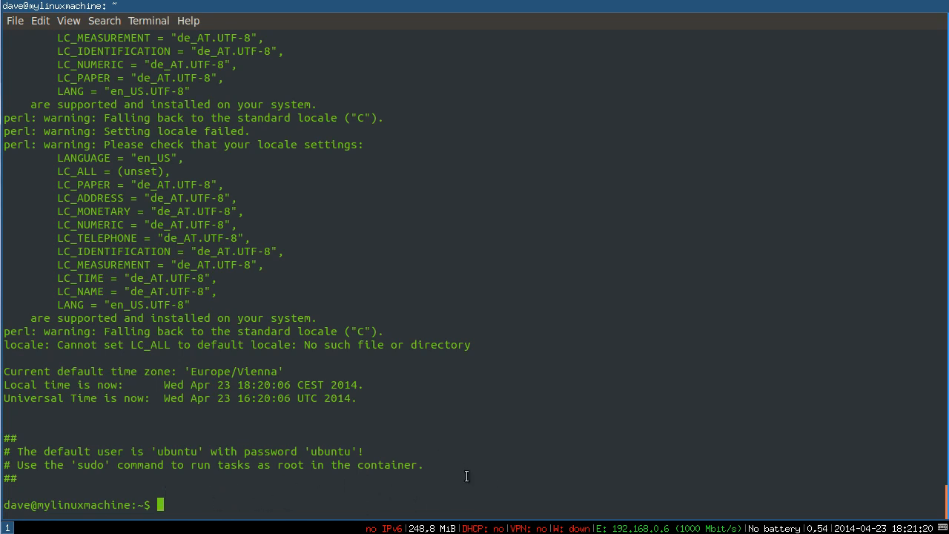
pyautogui.moveTo(282, 517)
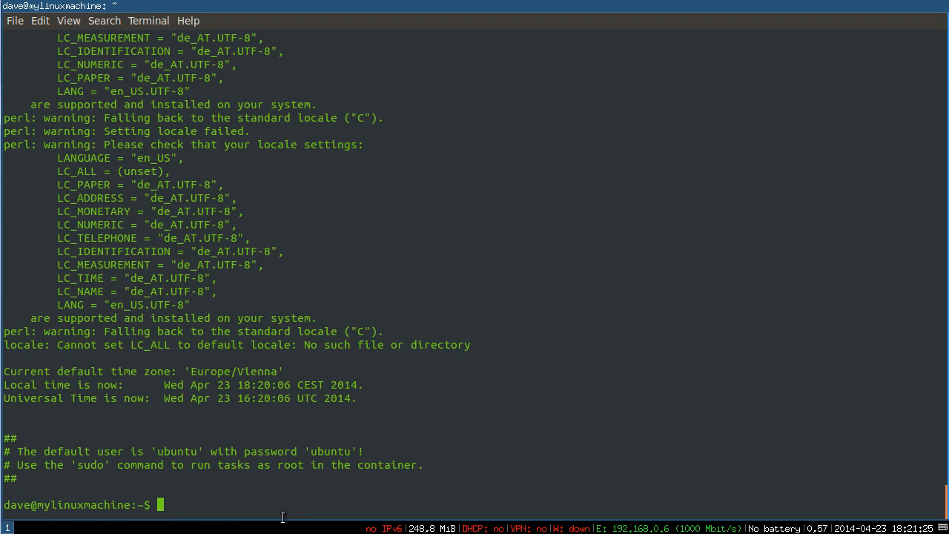
# - Run 'lxc-ls --fancy', which prints only the column headings
pyautogui.write('lxc-l')
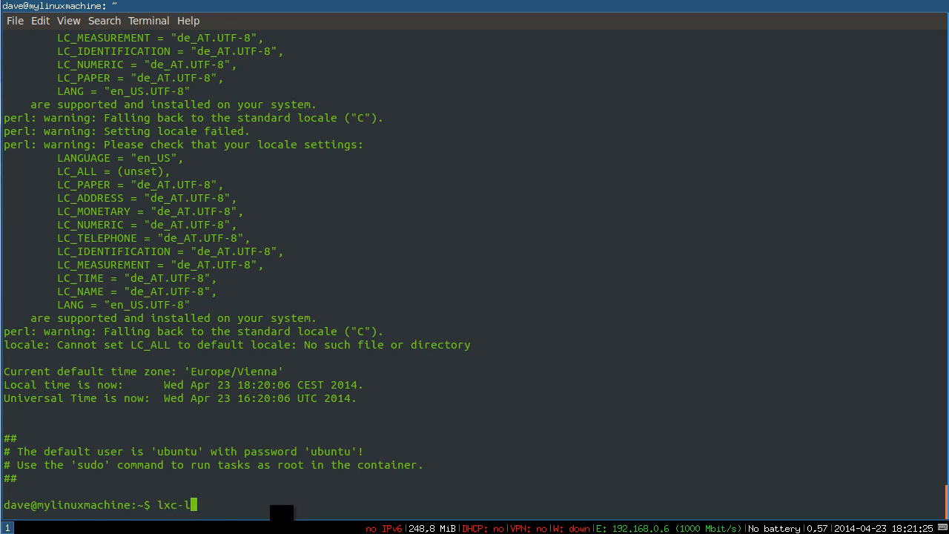
pyautogui.write('s --fa')
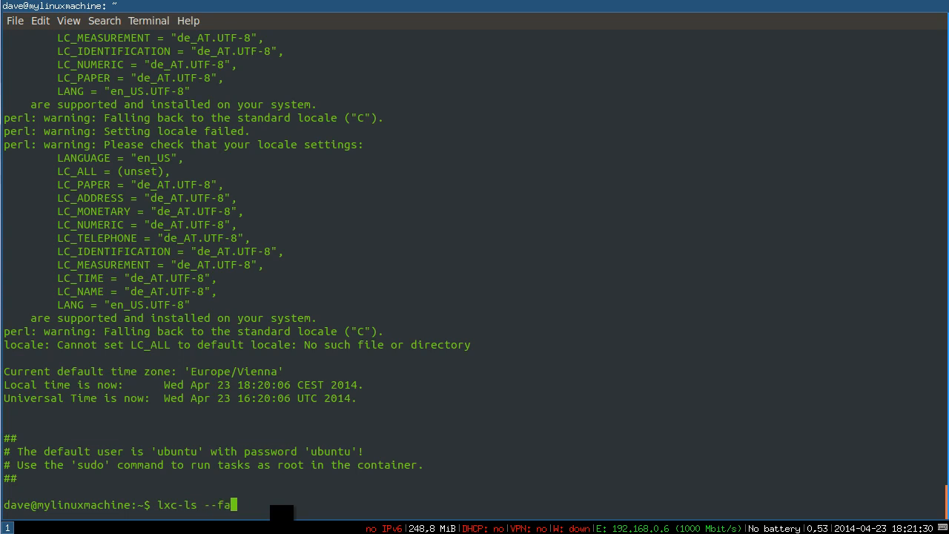
pyautogui.write('ncy')
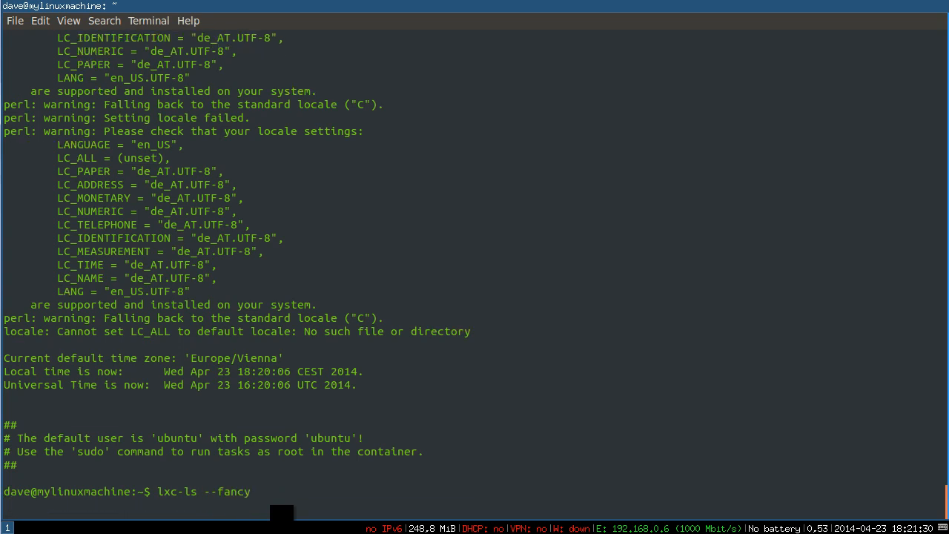
pyautogui.press('Return')
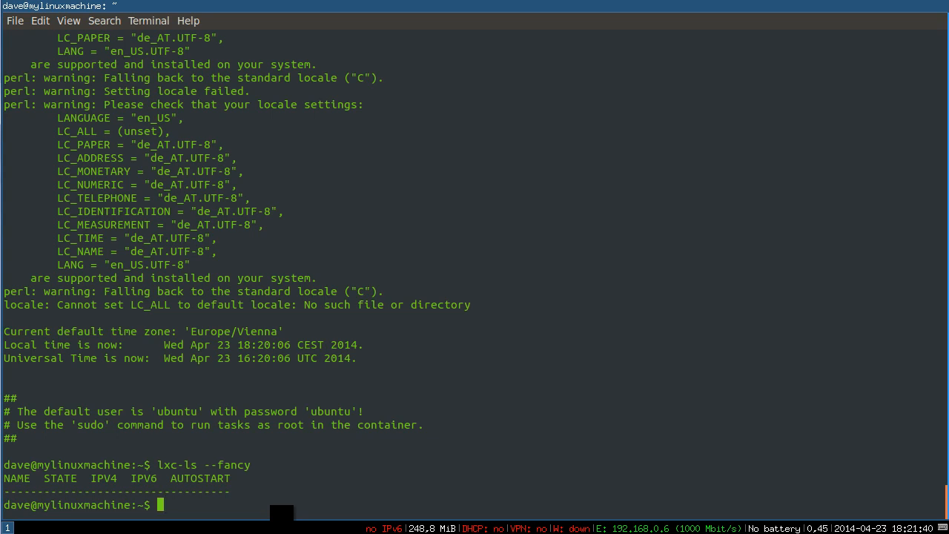
# - Run 'sudo lxc-start -n myfirstcontainer' without -d to reach the Ubuntu 14.04 login prompt
pyautogui.write('sudo')
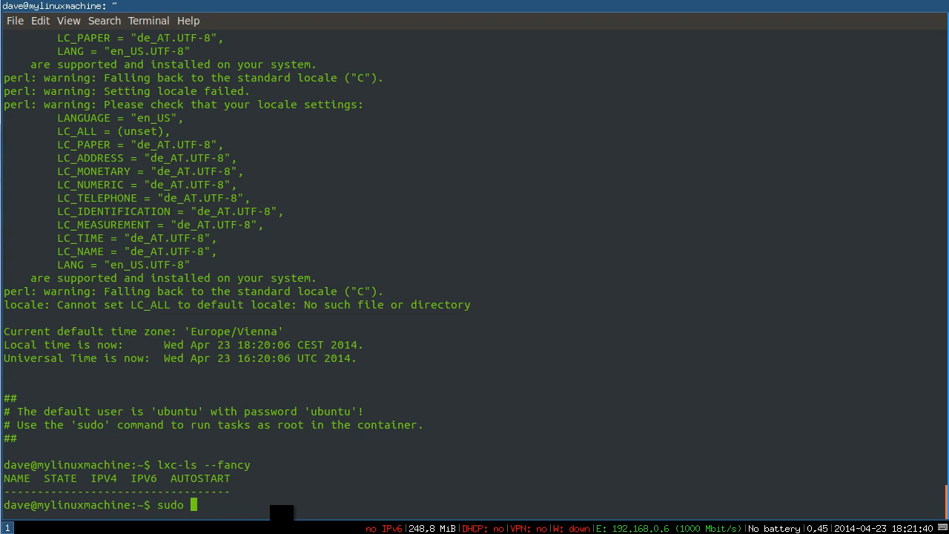
pyautogui.write('lxc-start')
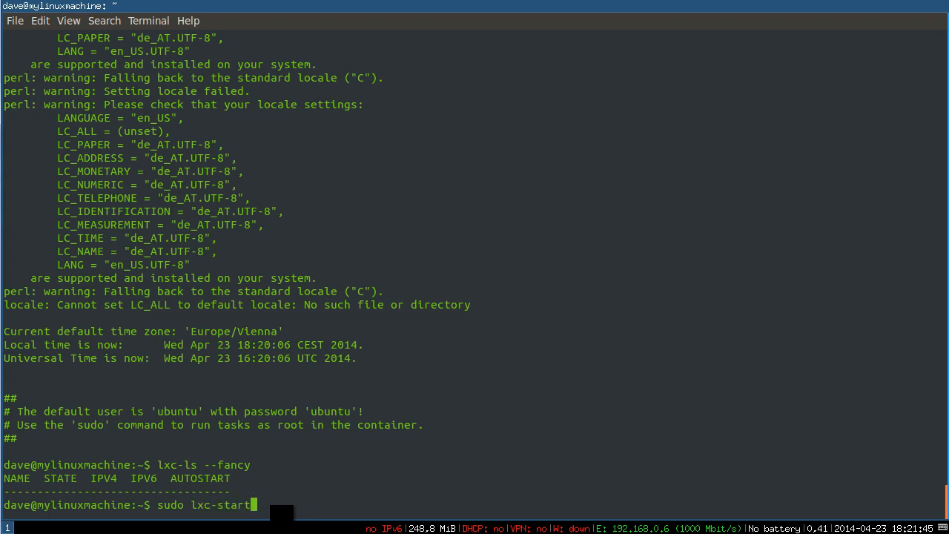
pyautogui.write('-n')
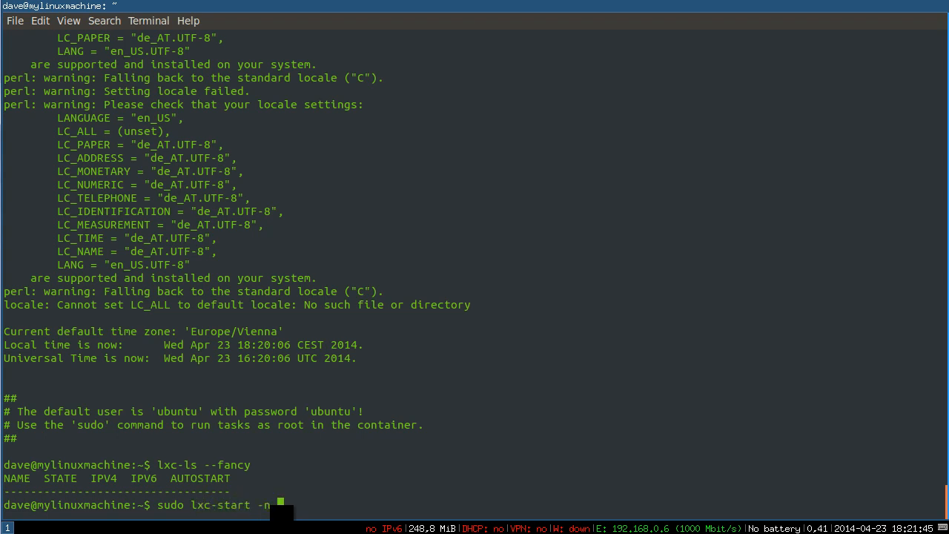
pyautogui.write('myfirstcontainer')
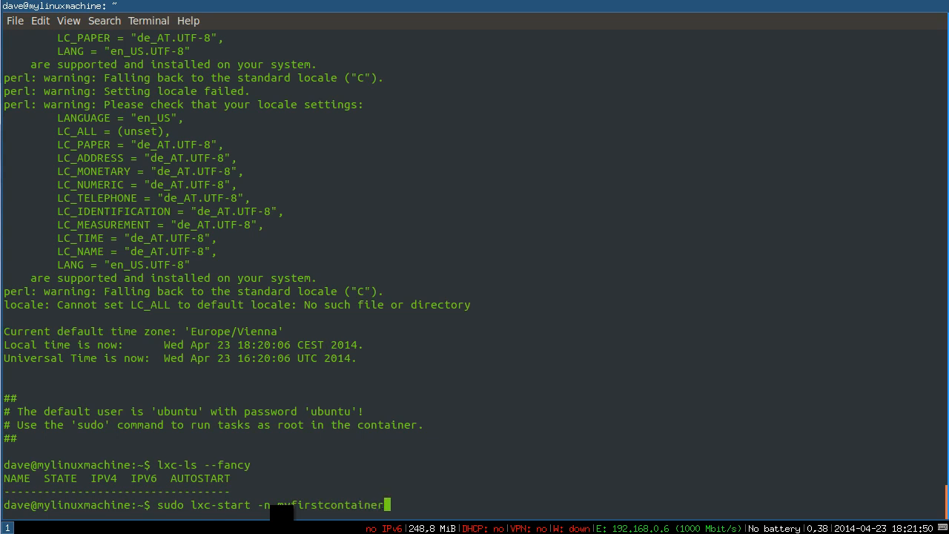
pyautogui.write('-d')
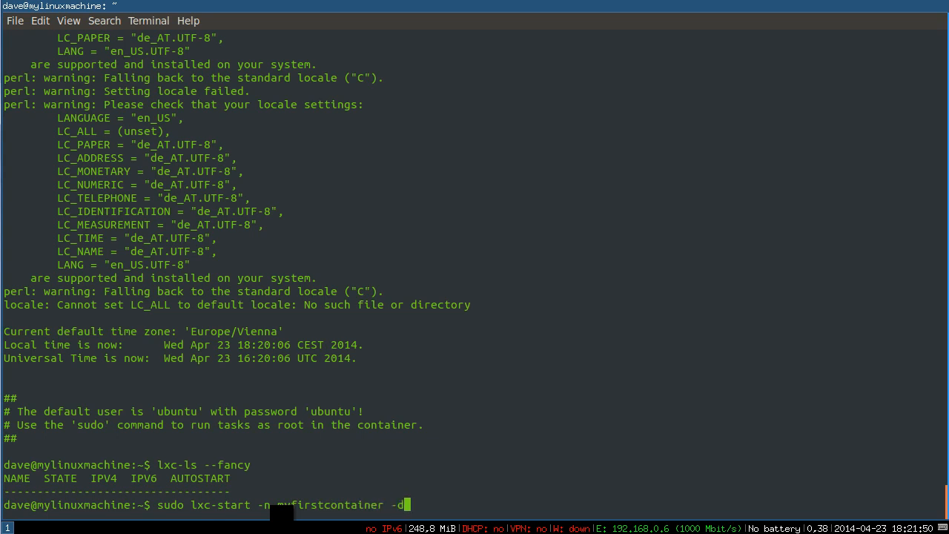
pyautogui.moveTo(405, 505)
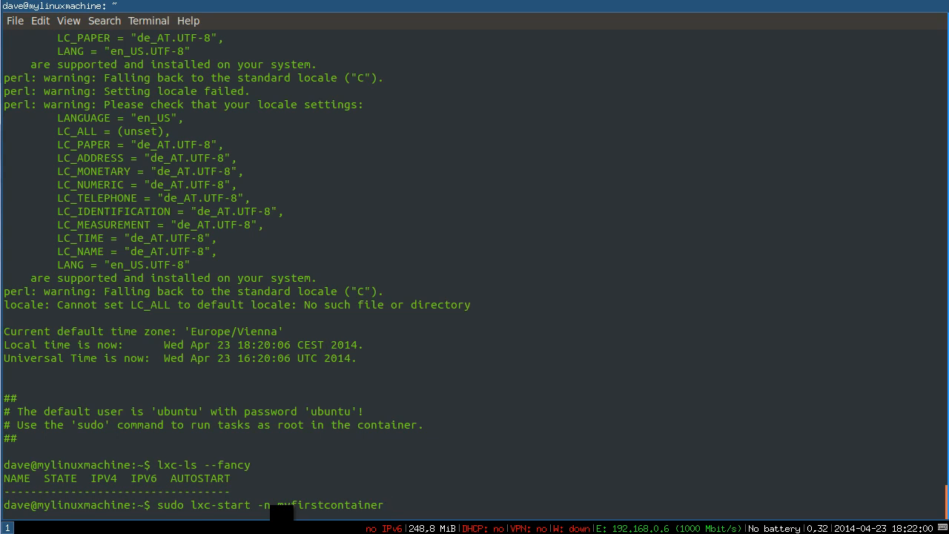
pyautogui.press('Return')
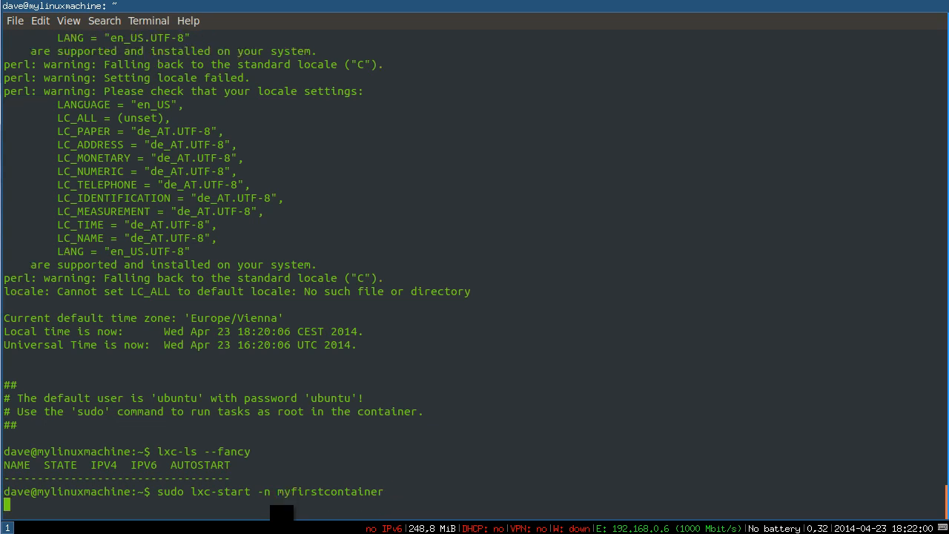
pyautogui.press('Return')
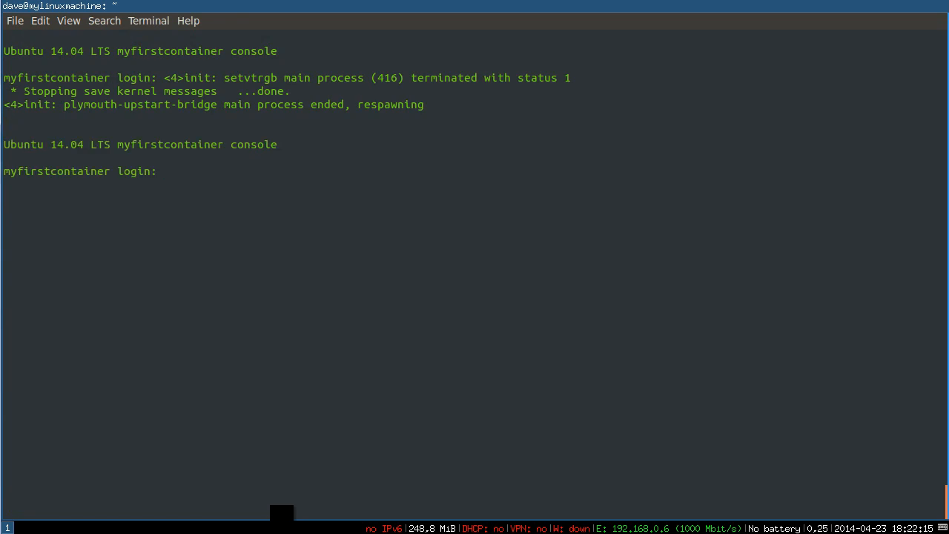
# - Log in to myfirstcontainer as ubuntu and enter passwd at its prompt
pyautogui.write('ubub')
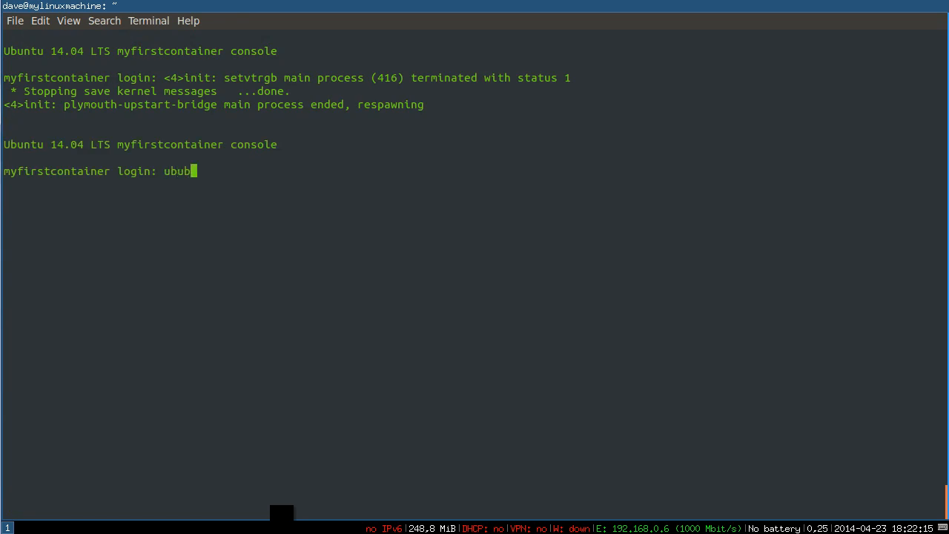
pyautogui.write('tu')
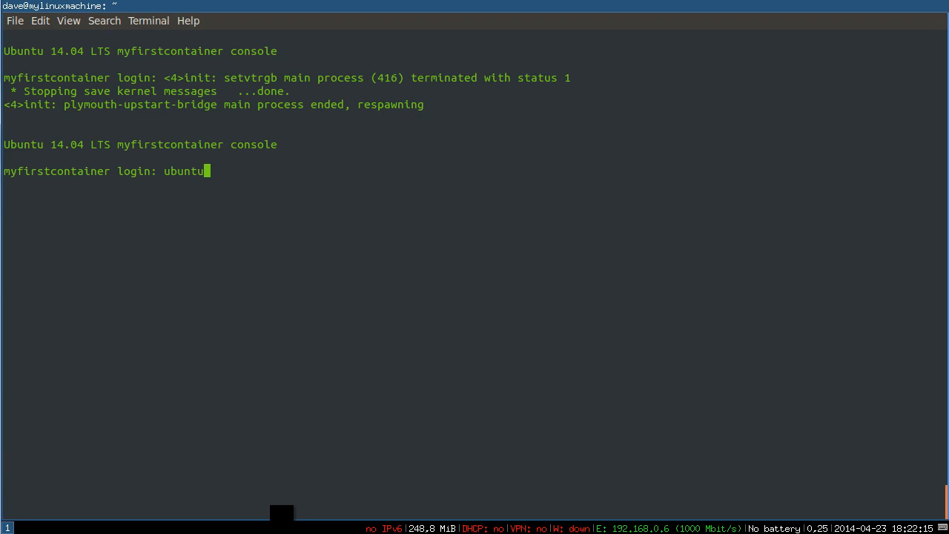
pyautogui.press('Return')
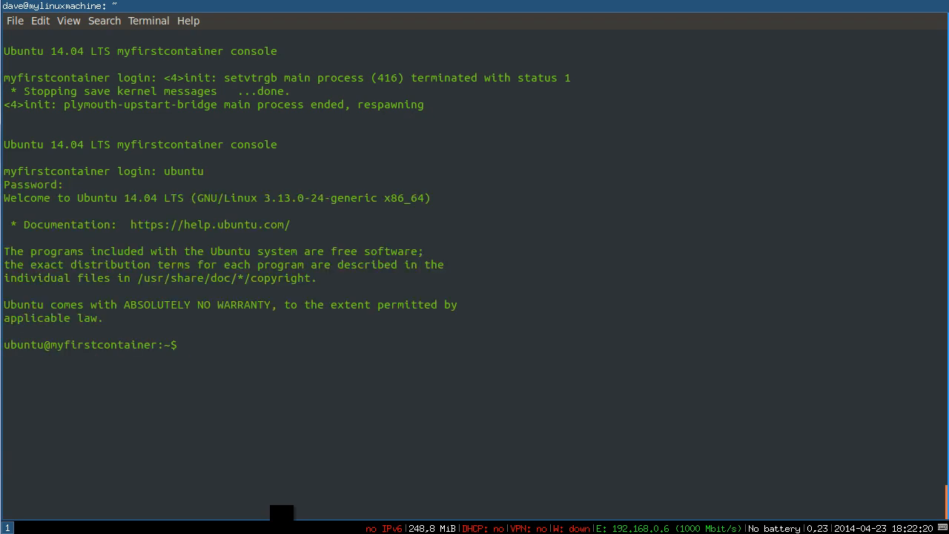
pyautogui.write('passwd')
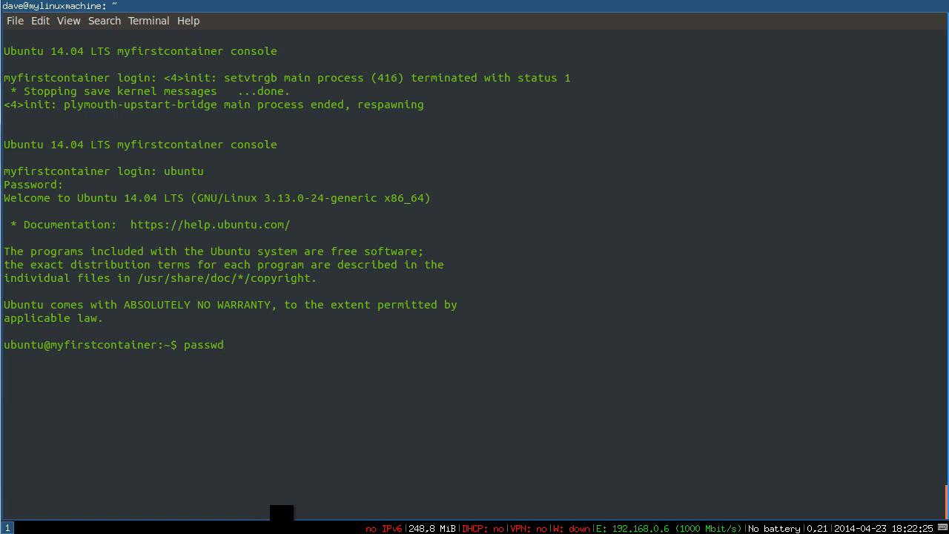
# - Run passwd to update the ubuntu user's password successfully, then enter top
pyautogui.press('Return')
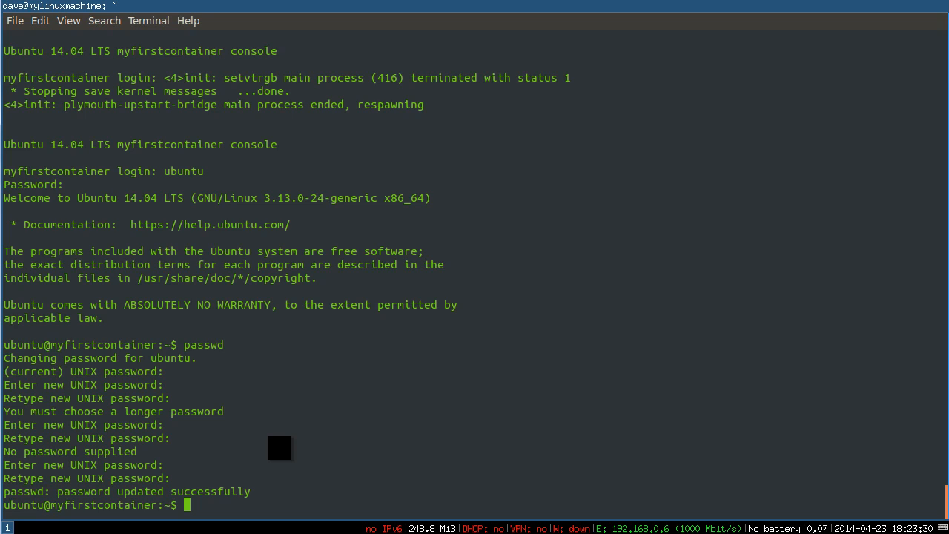
pyautogui.write('top')
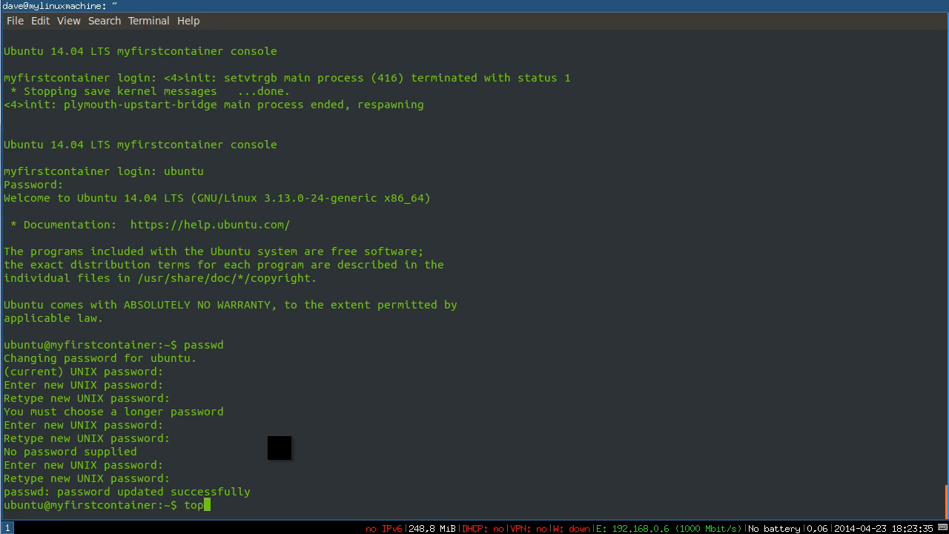
# - Run top to list the container's 16 tasks, with init as PID 1
pyautogui.press('Return')
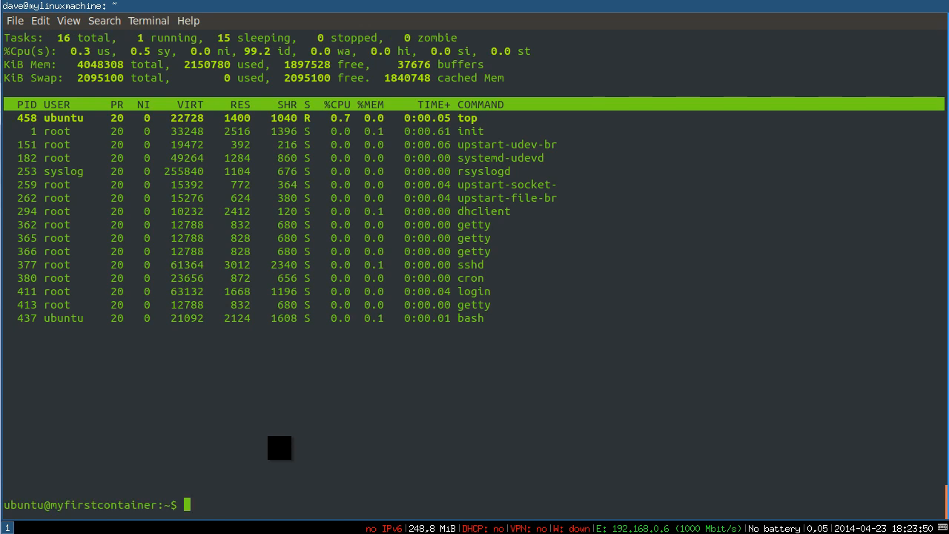
# - Show /etc/network/interfaces (loopback, eth0 on DHCP), then log out to the login prompt
pyautogui.write('cat /e')
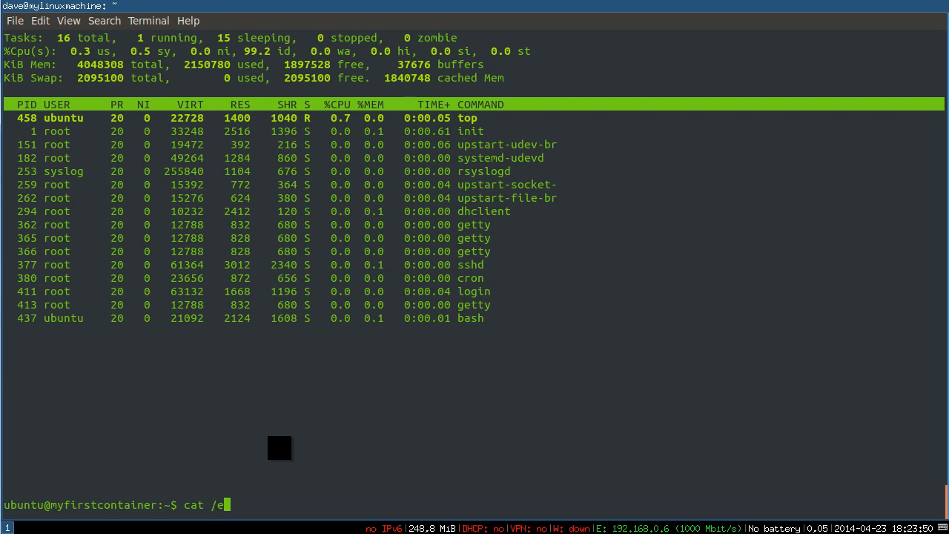
pyautogui.write('tc/i')
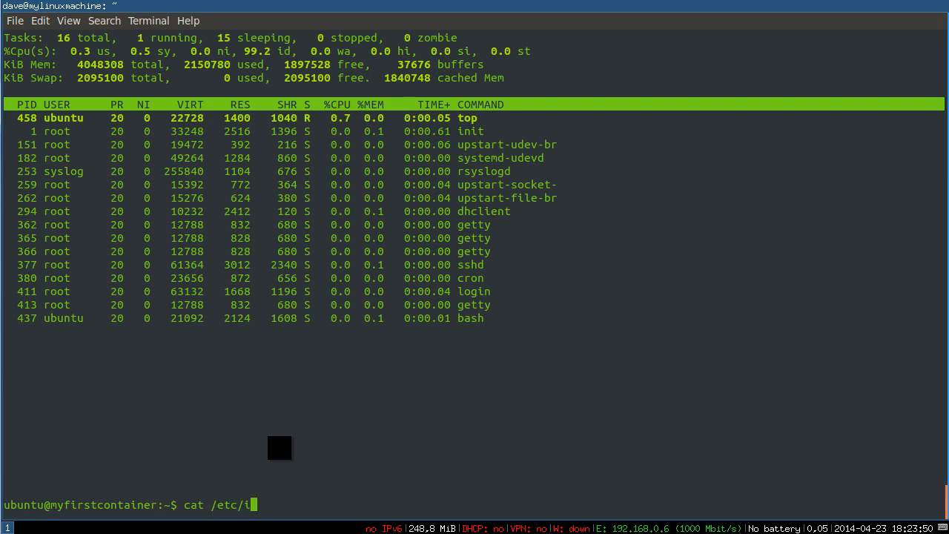
pyautogui.write('network/')
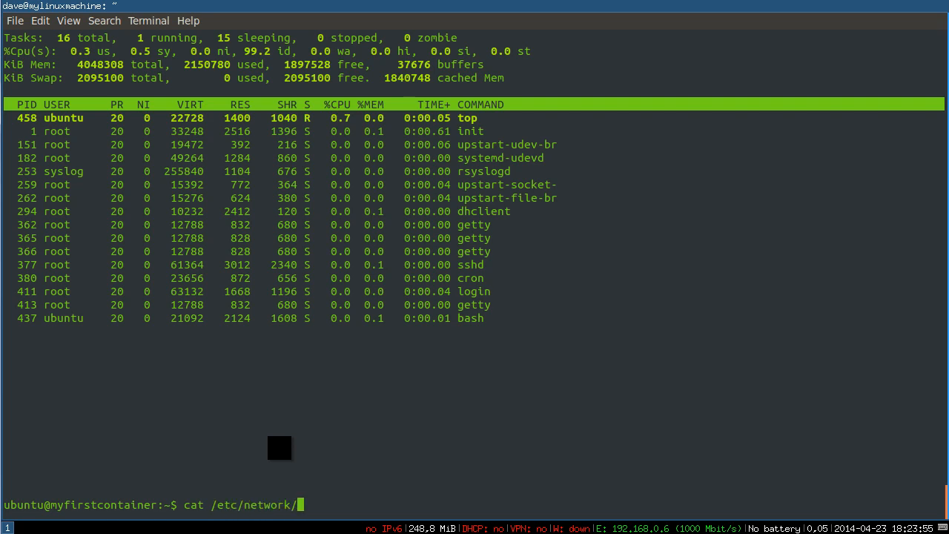
pyautogui.press('Return')
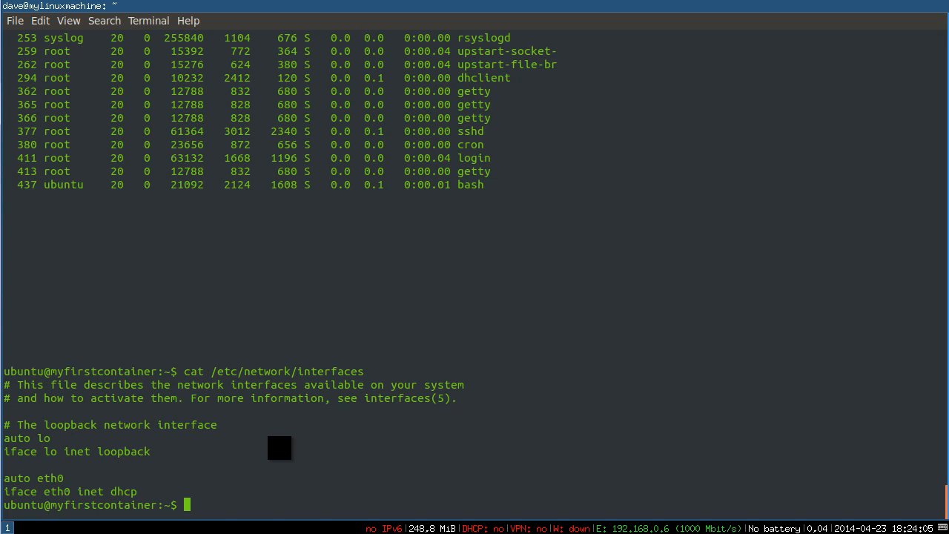
pyautogui.press('ctrl+c')
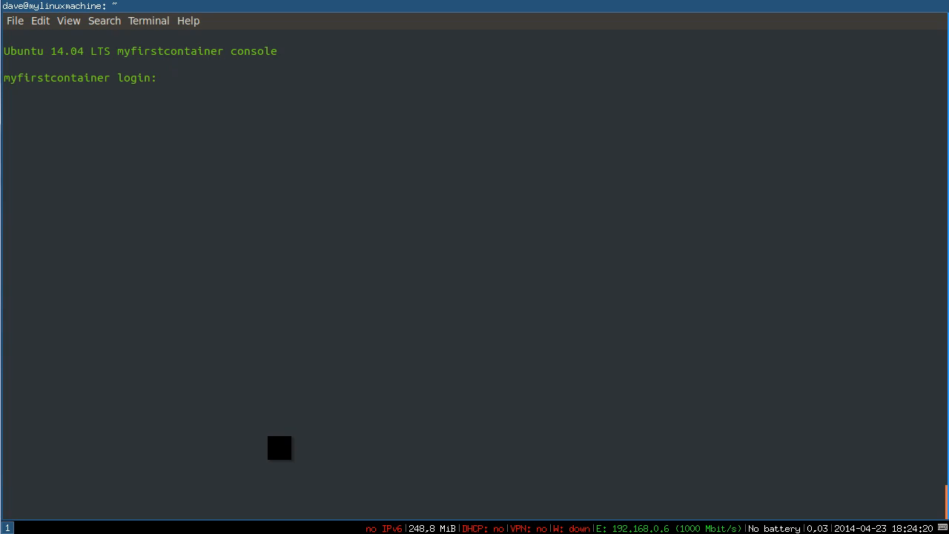
# - Log in as ubuntu and run sudo poweroff to shut down myfirstcontainer
pyautogui.write('u')
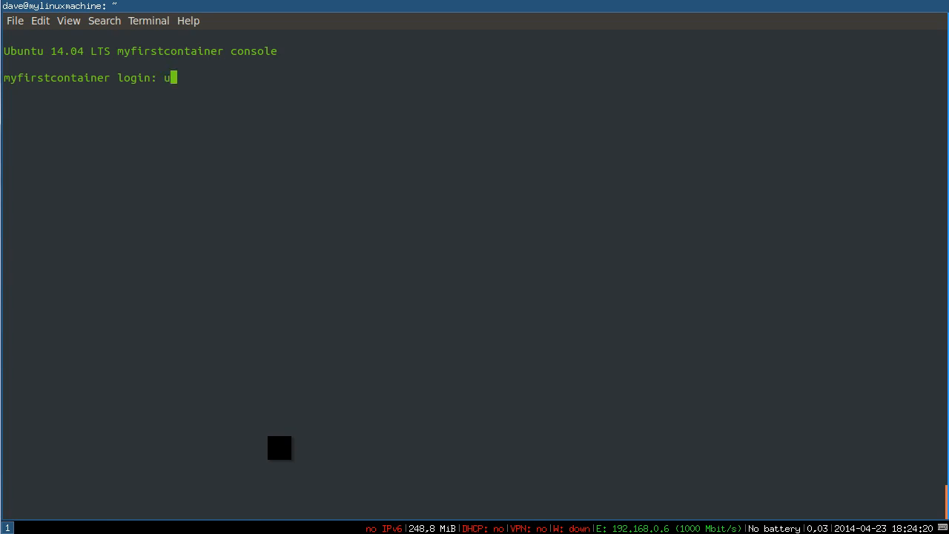
pyautogui.write('buntu')
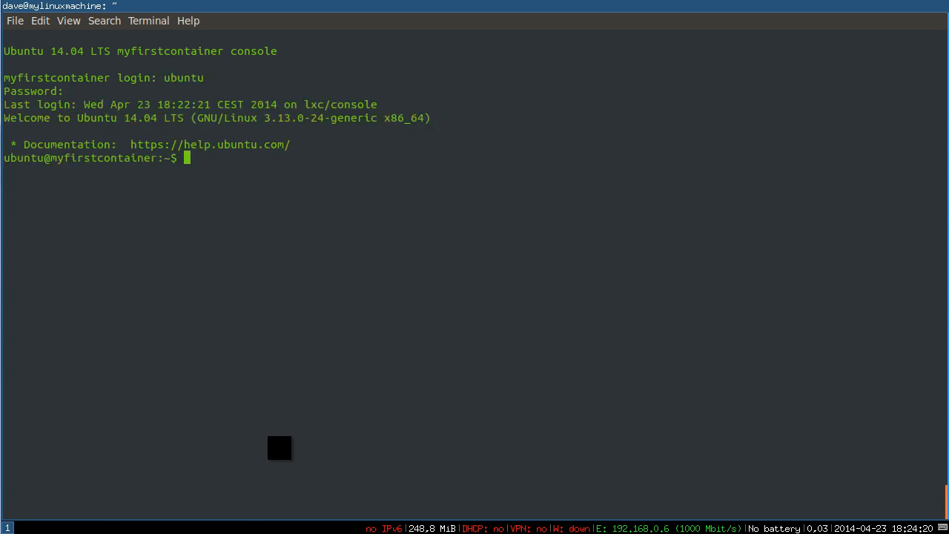
pyautogui.write('sudo poweroff')
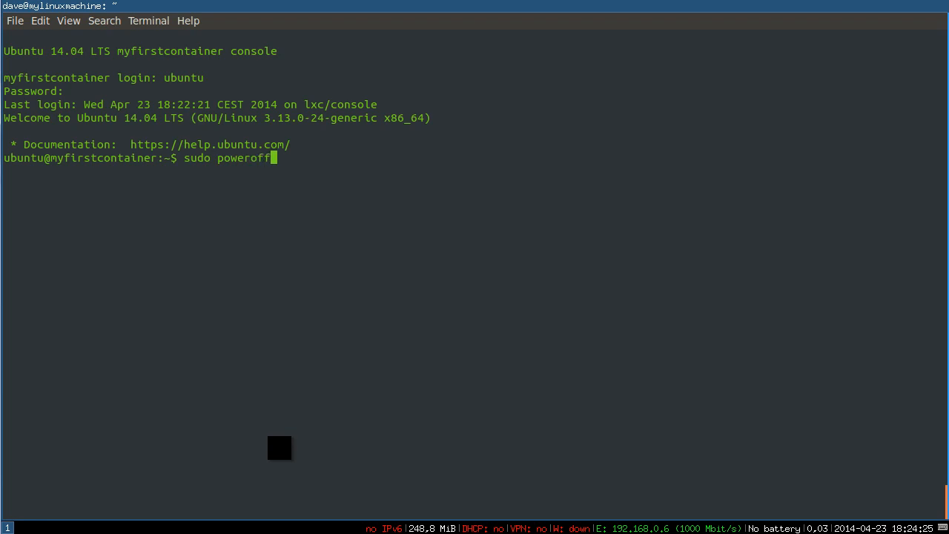
pyautogui.press('Return')
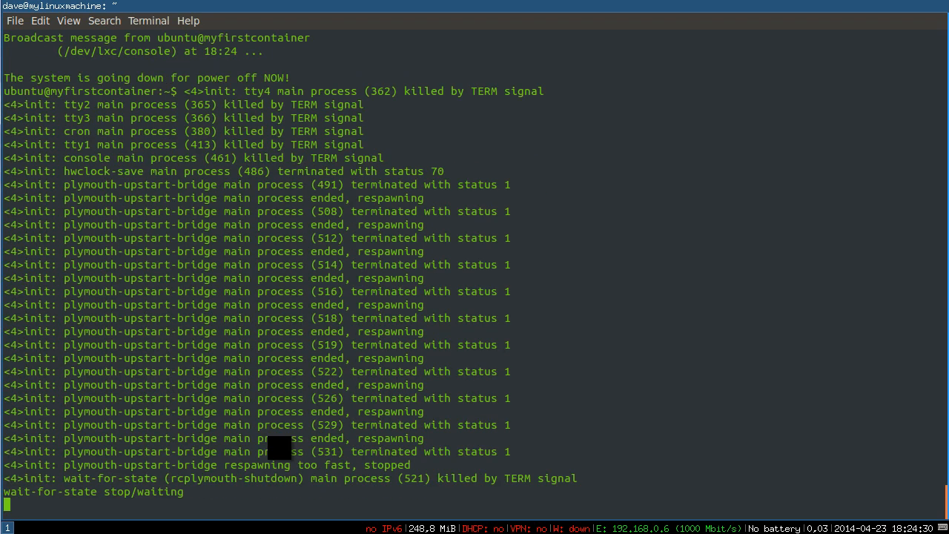